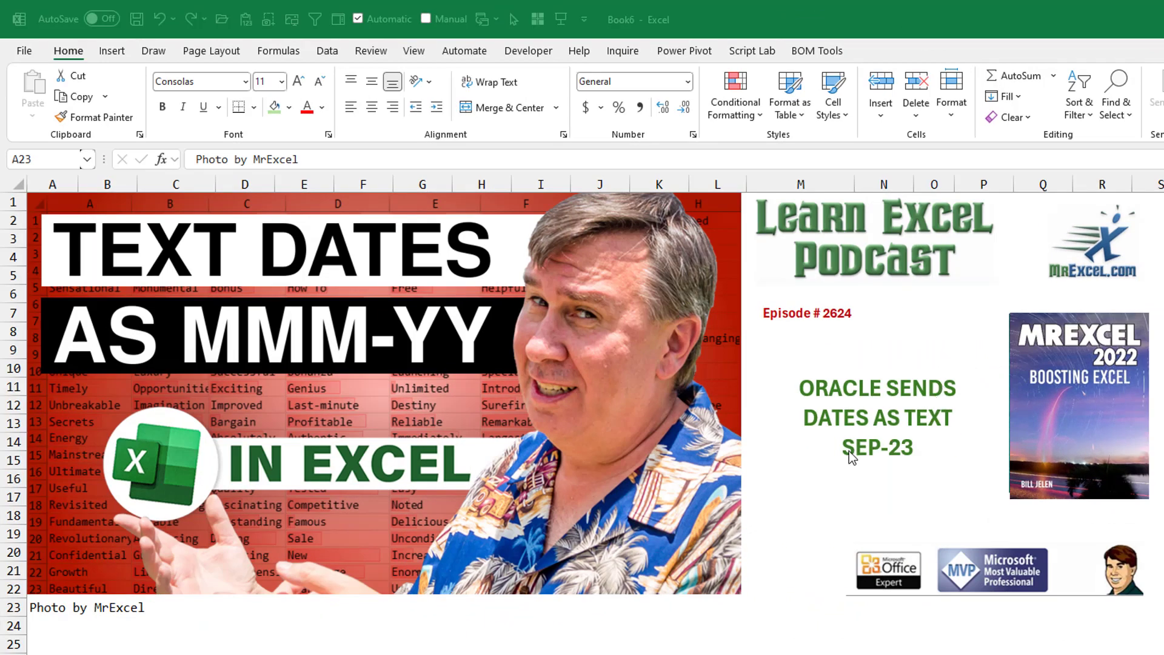
mouse_move(938, 465)
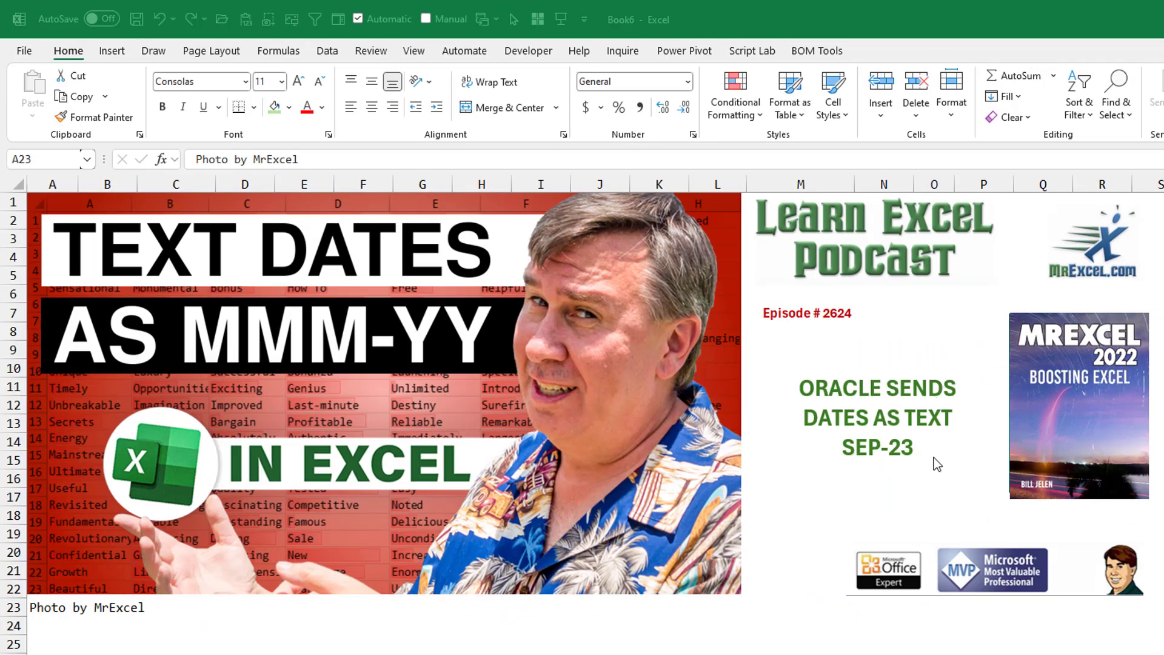
mouse_move(882, 461)
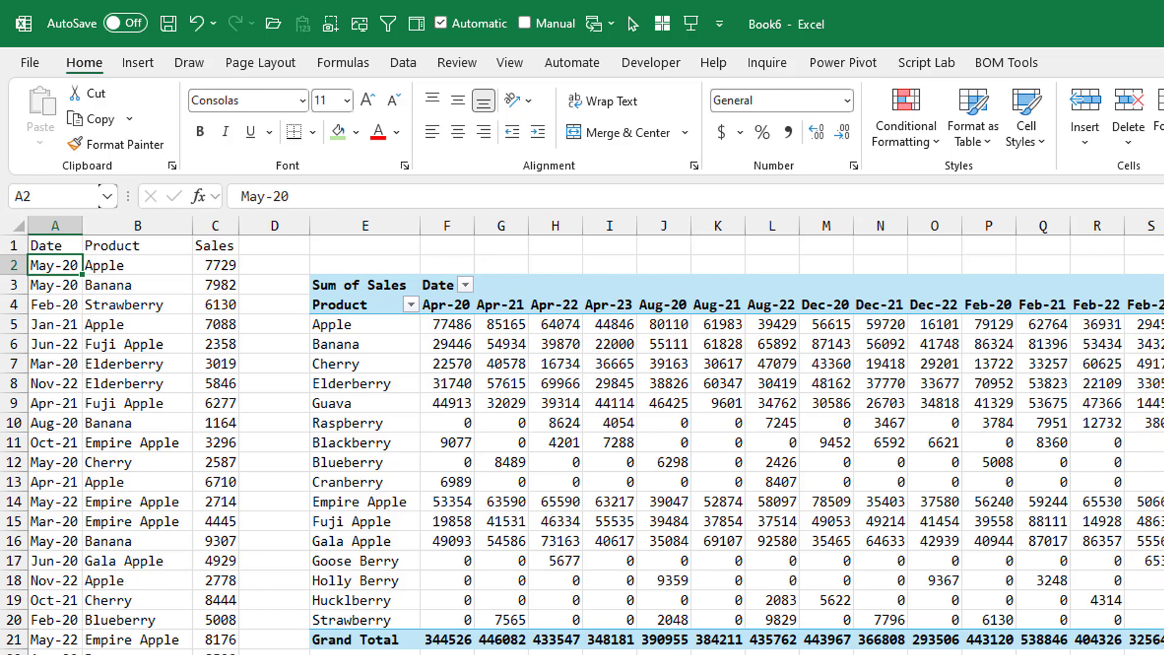
mouse_move(53, 266)
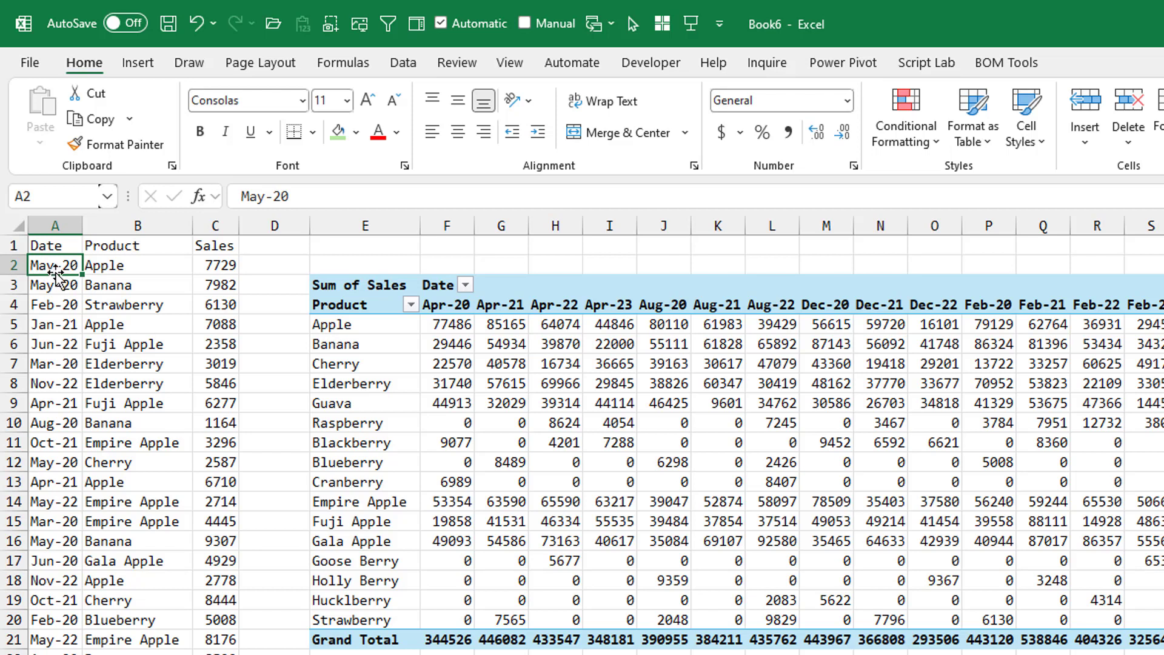
mouse_move(359, 286)
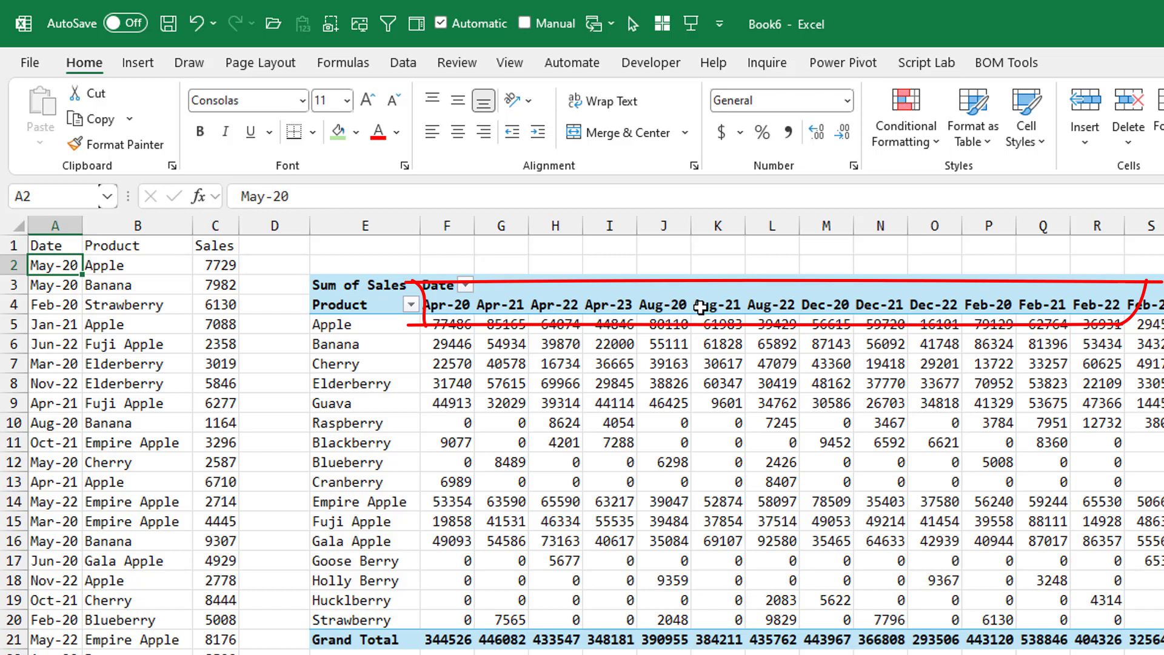
mouse_move(825, 305)
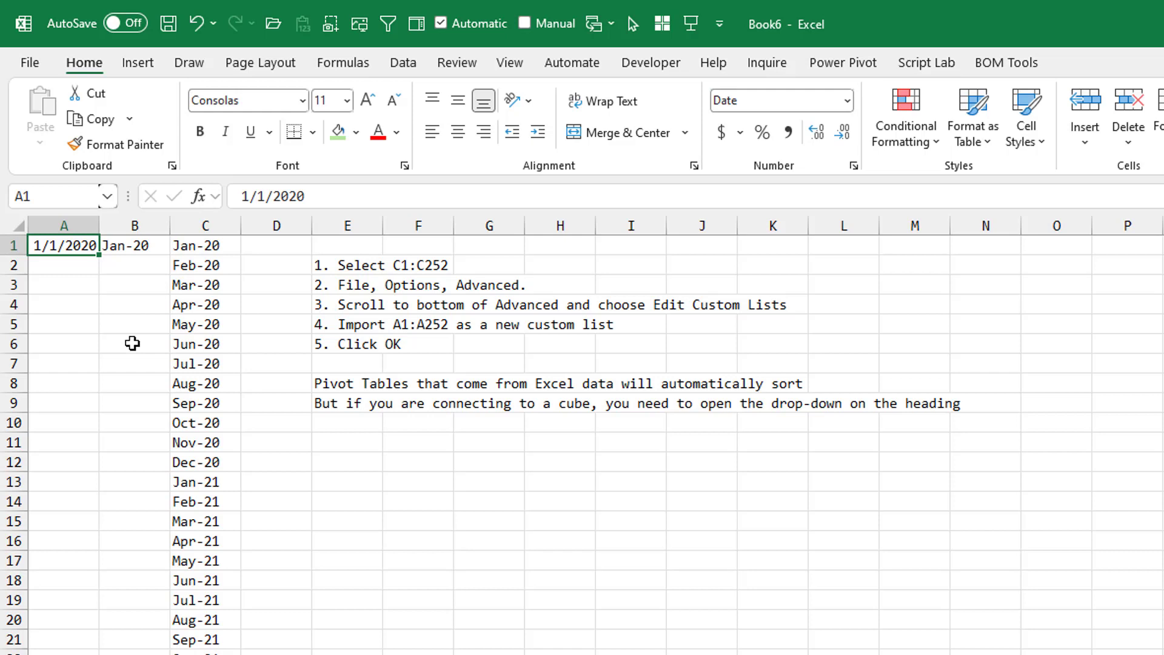
mouse_move(111, 305)
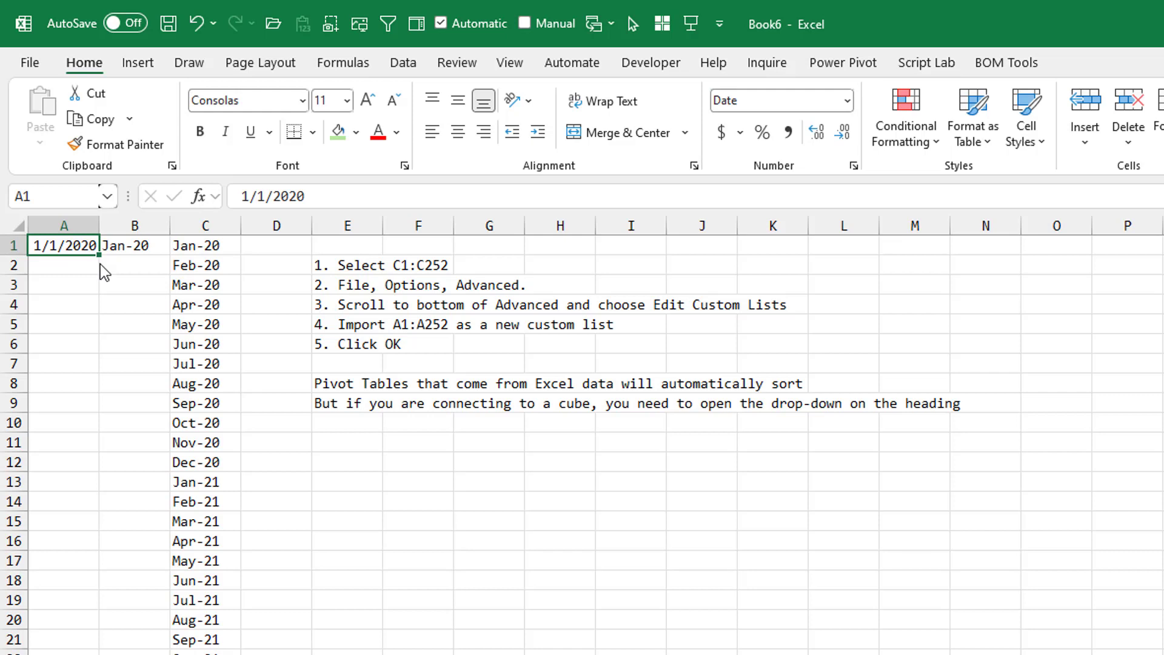
Step: Fill monthly dates from 1/1/2020 down to row 252, widen column A, and start =TEXT(A1,"MMM-YY") in B1
scroll(down, 3)
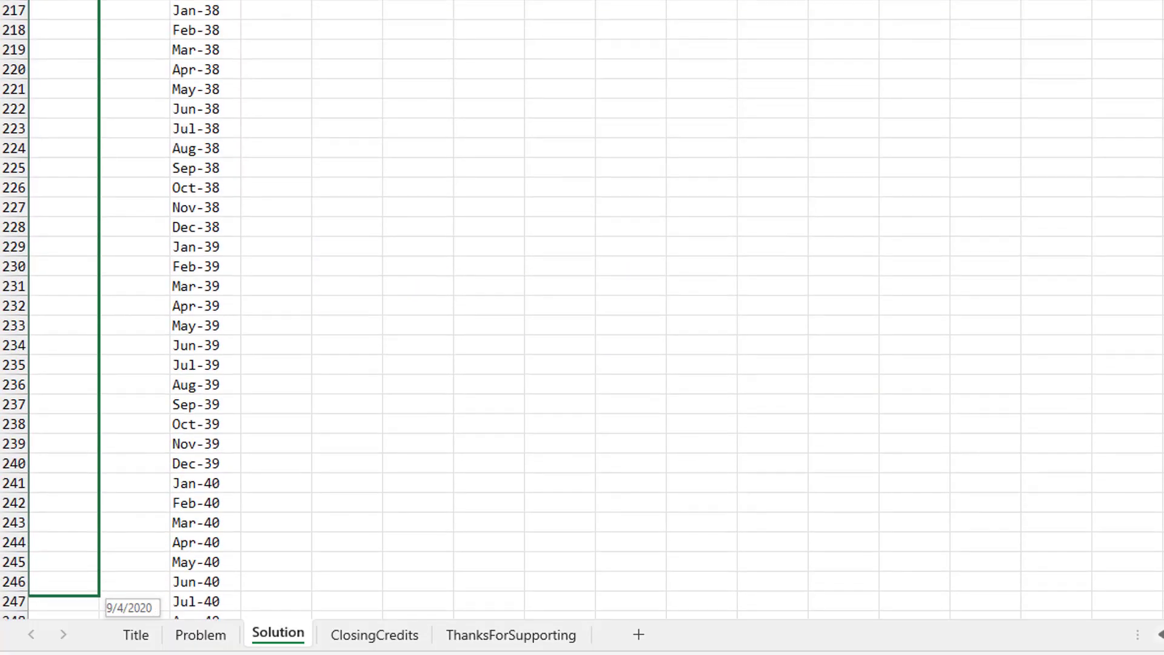
scroll(down, 3)
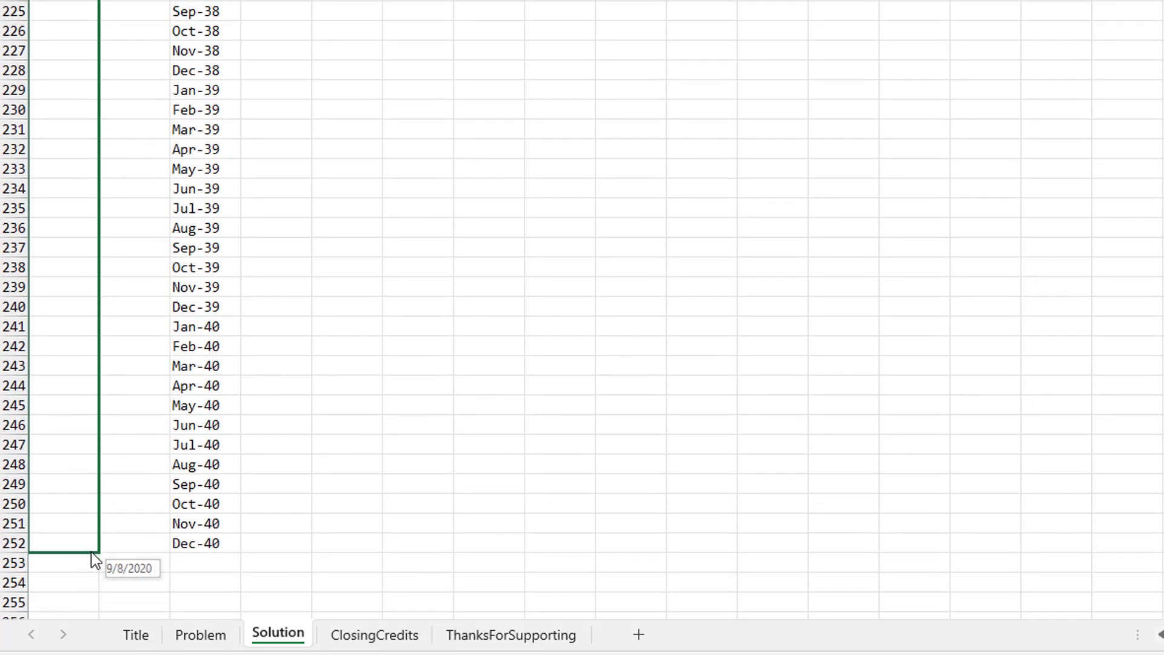
click(95, 560)
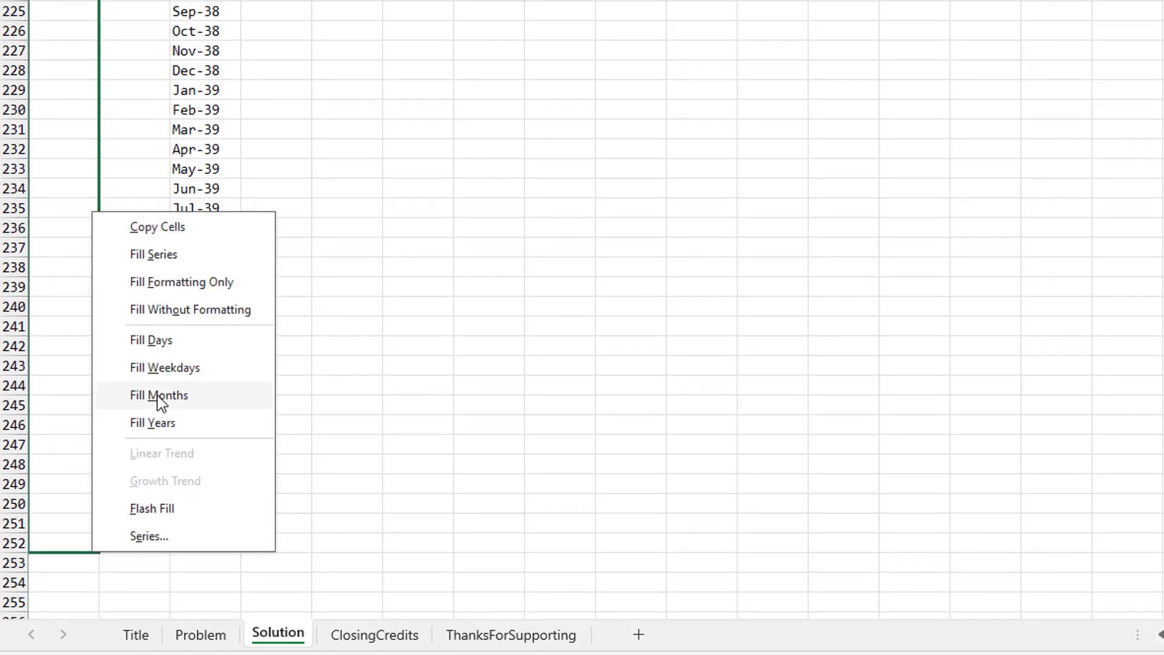
click(159, 395)
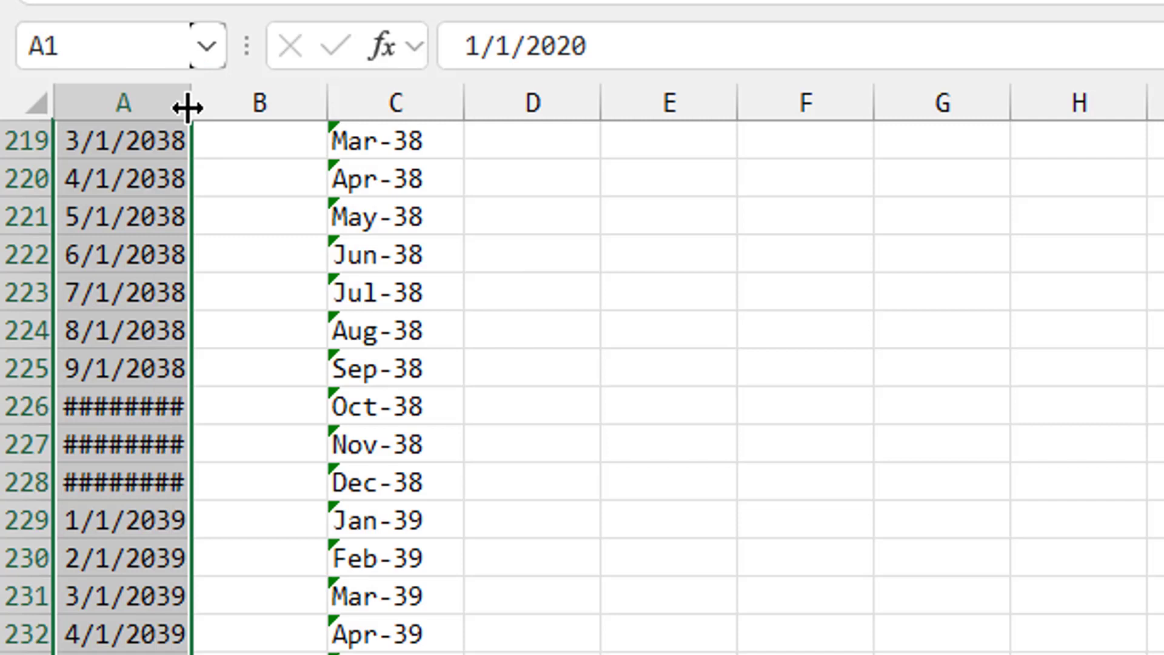
drag(189, 102, 203, 102)
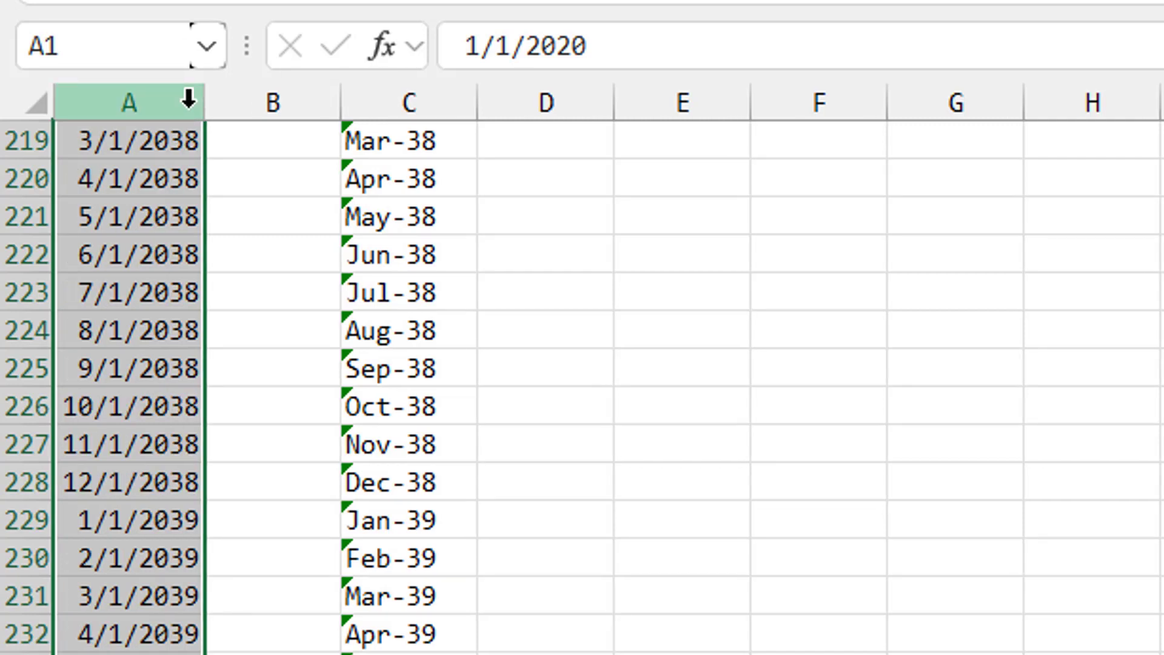
text(=TEXT(A1,"MMM-YY"))
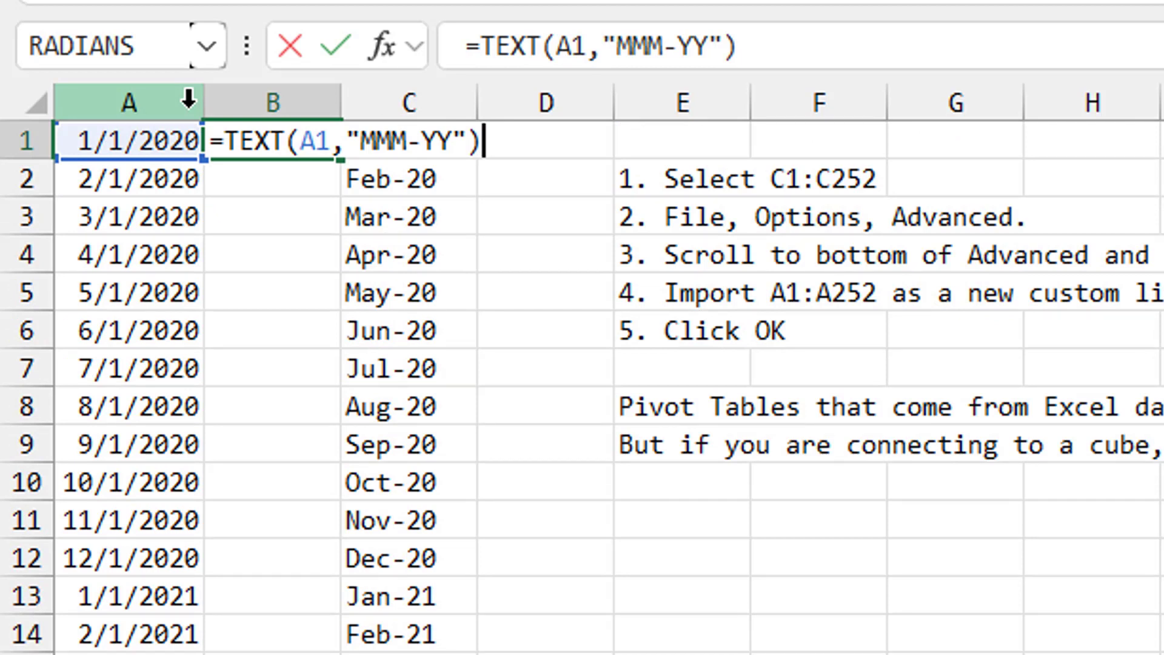
Step: Confirm the =TEXT(A1,"MMM-YY") formula in B1 to produce Jan-20 style labels
key(Enter)
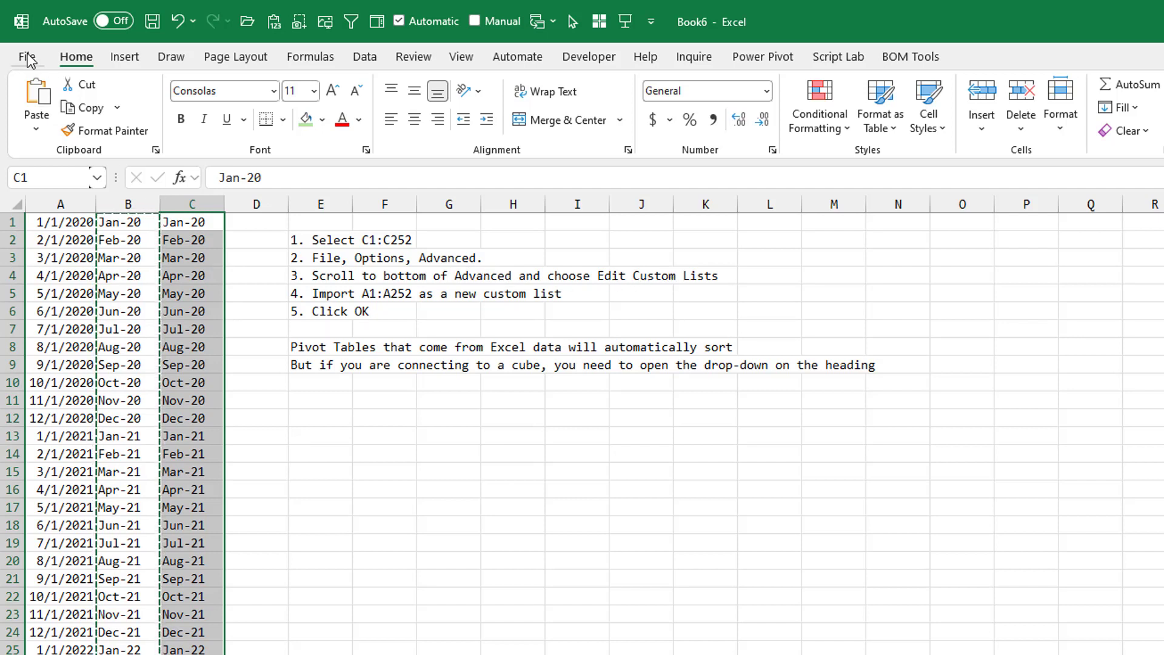
Step: Import $C$1:$C$252 (Jan-20 through Dec-40) as a custom list in Excel Options > Advanced
click(28, 57)
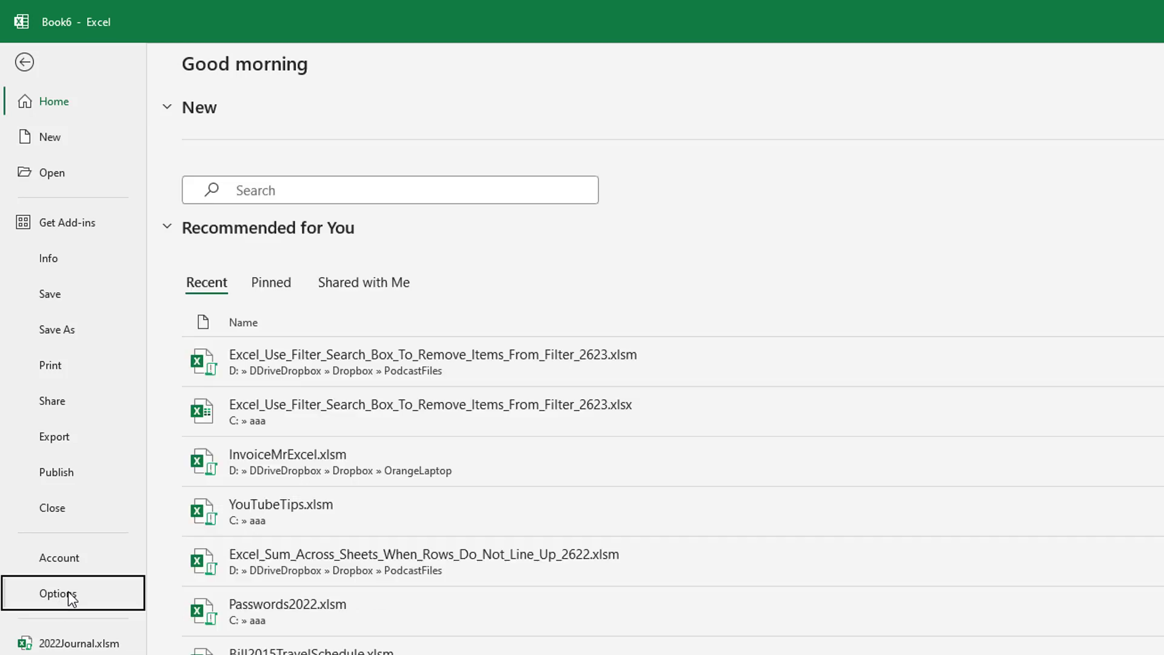
click(58, 593)
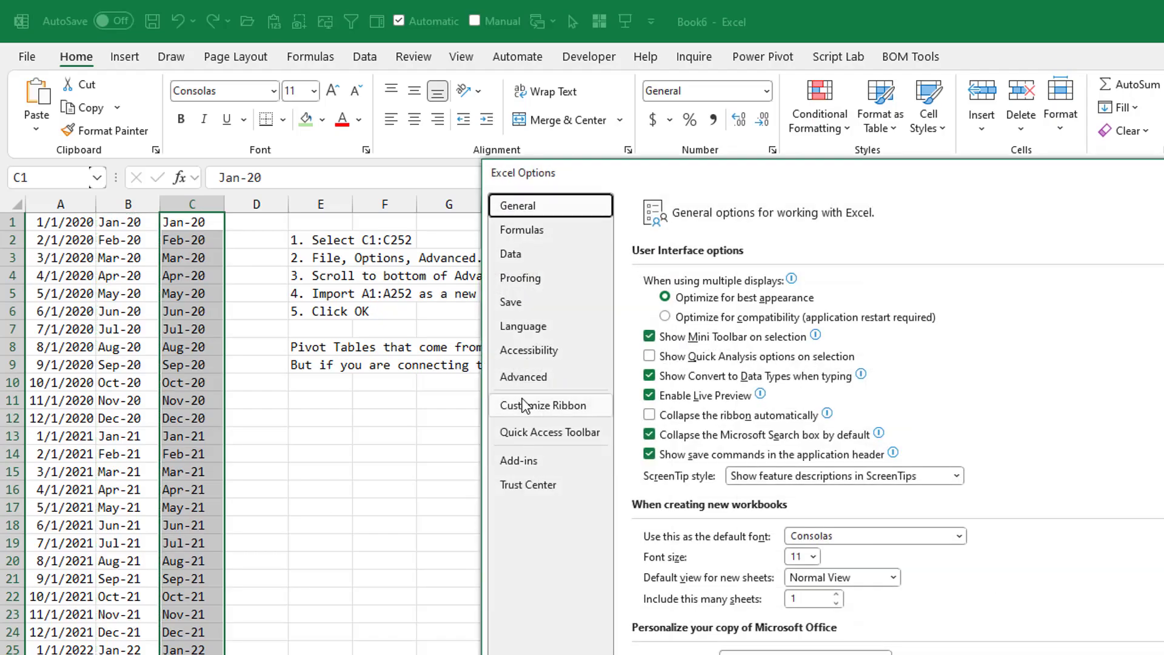
click(524, 377)
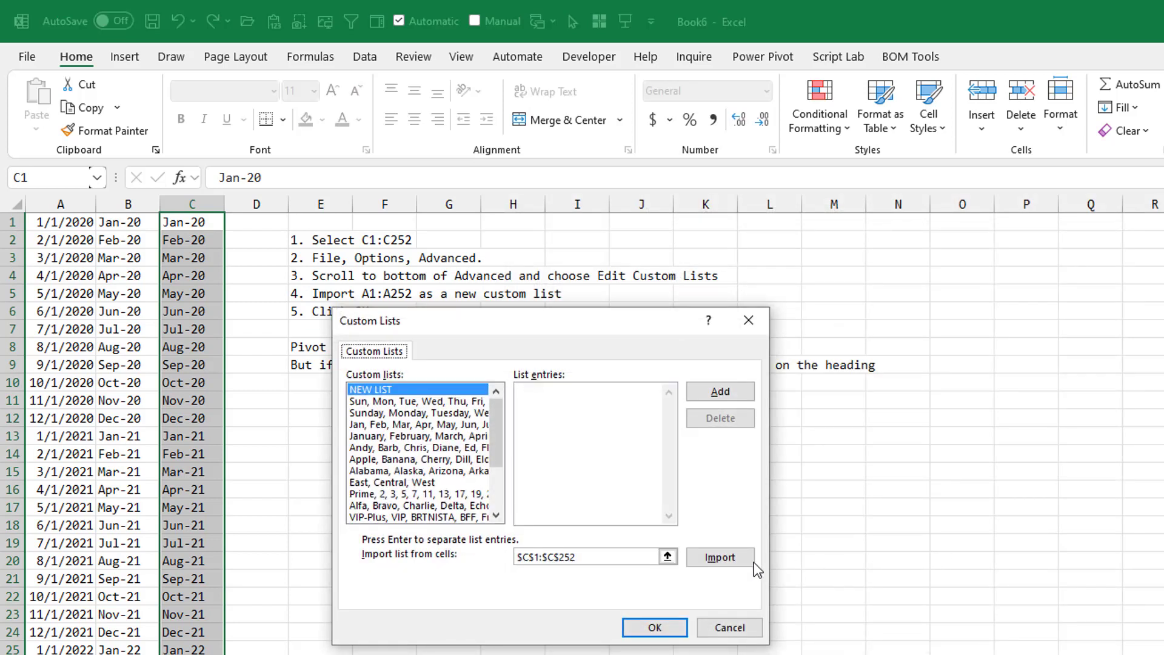
click(719, 557)
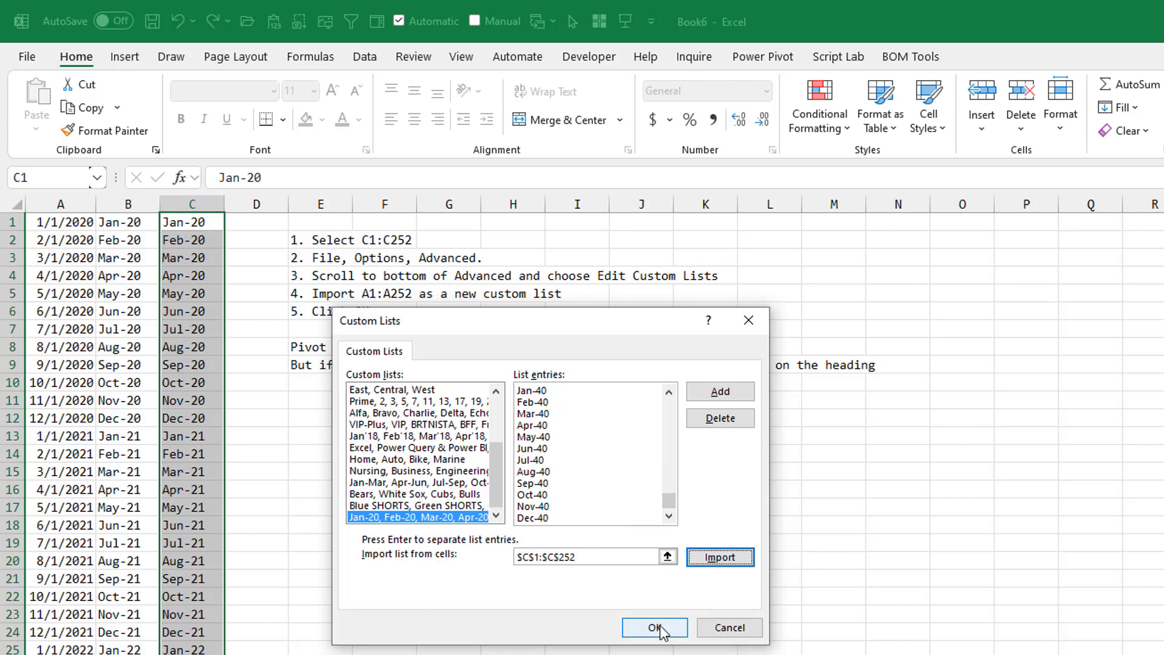
click(654, 627)
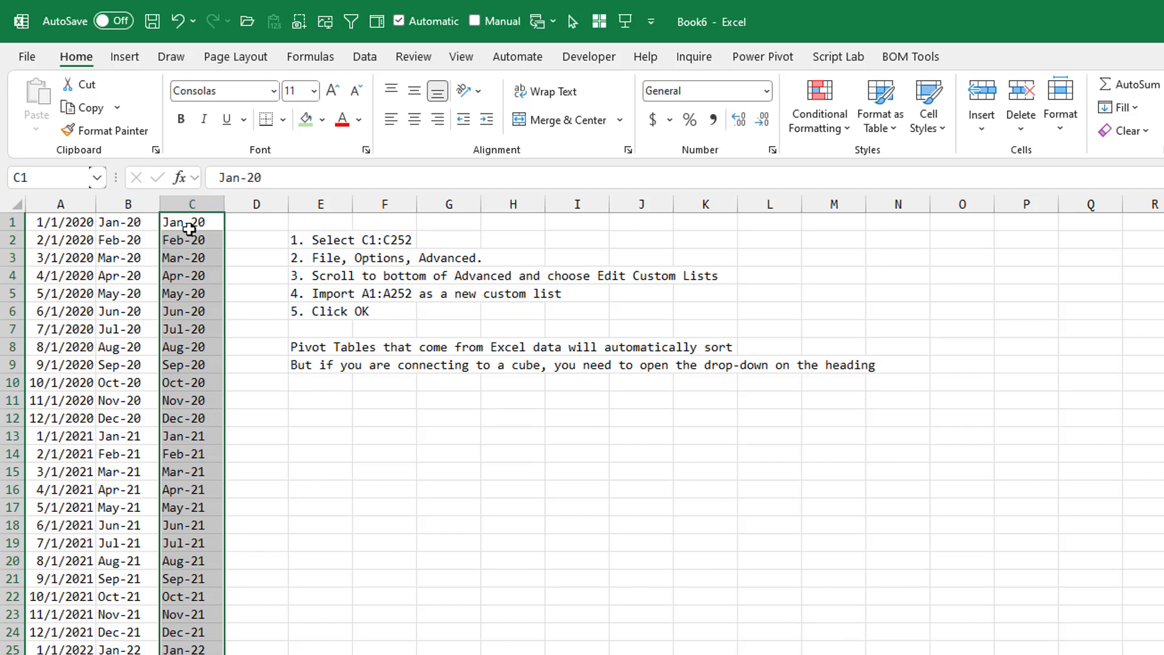
mouse_move(230, 227)
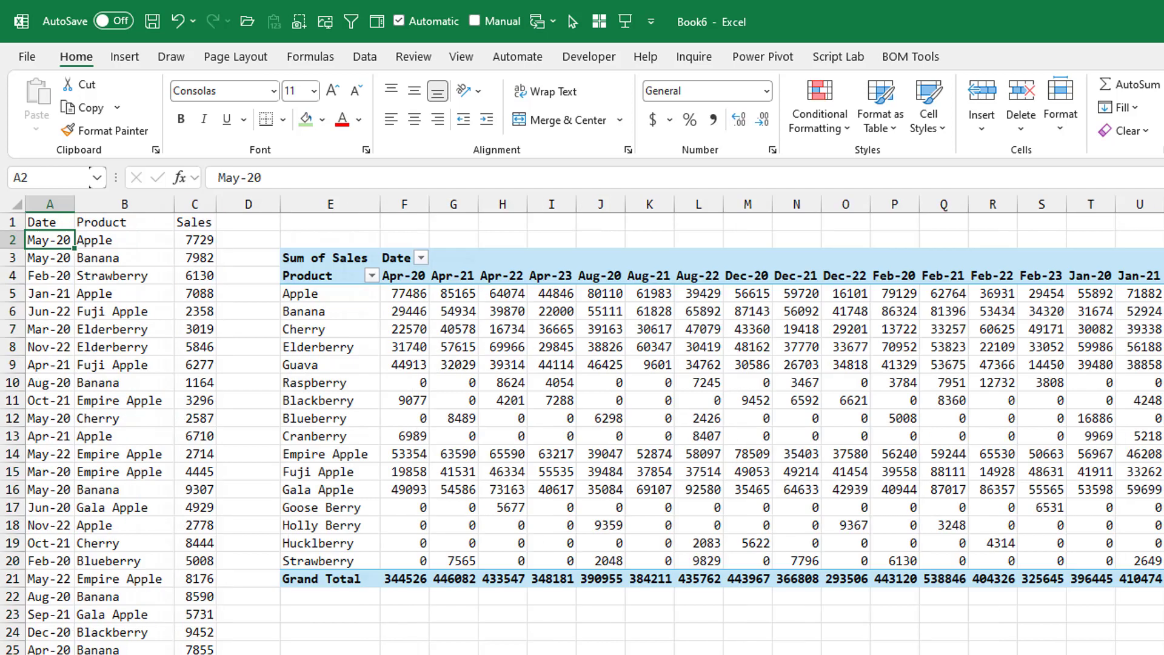
Step: Create a pivot table from the sales data on the existing sheet at F3
click(325, 257)
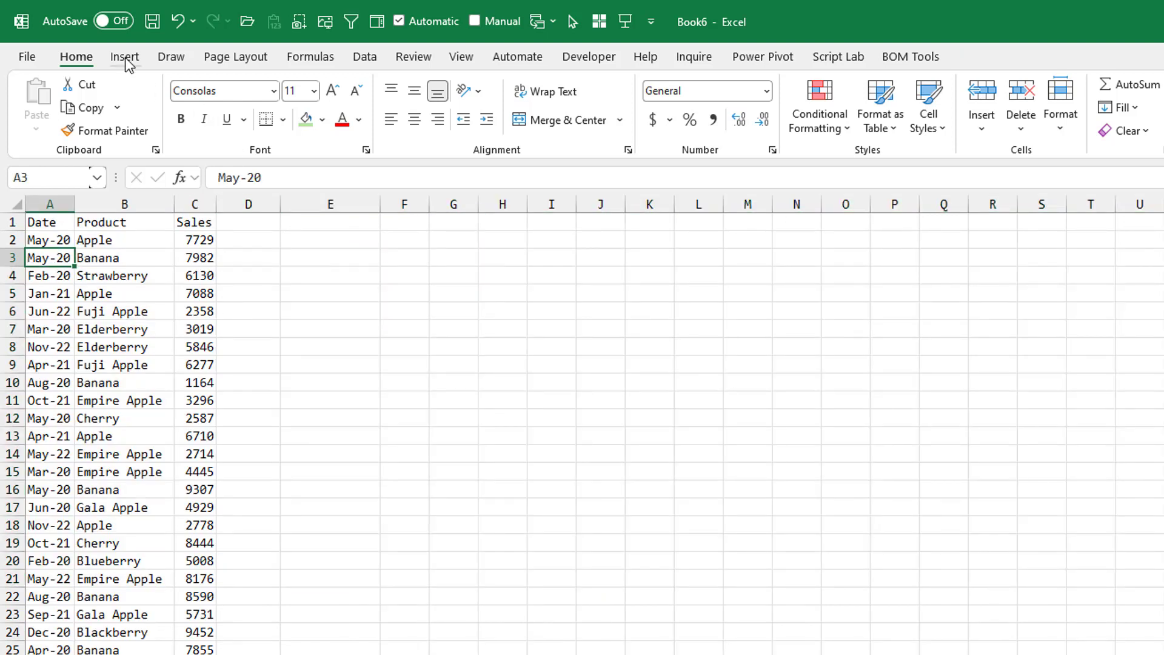
click(43, 104)
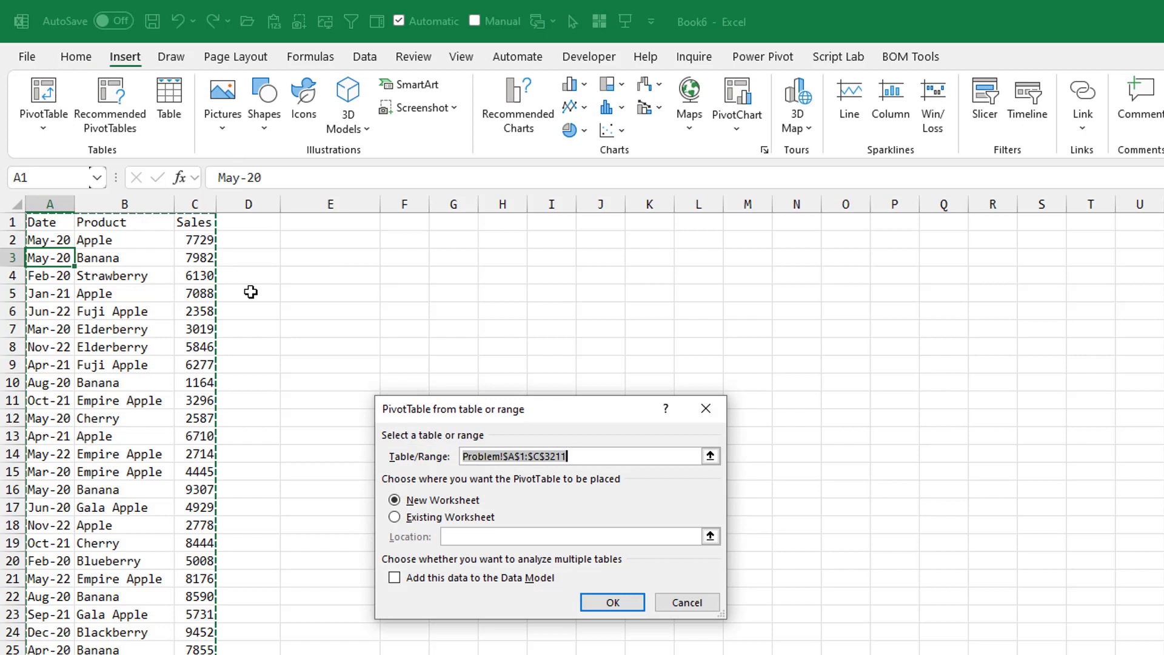
click(394, 516)
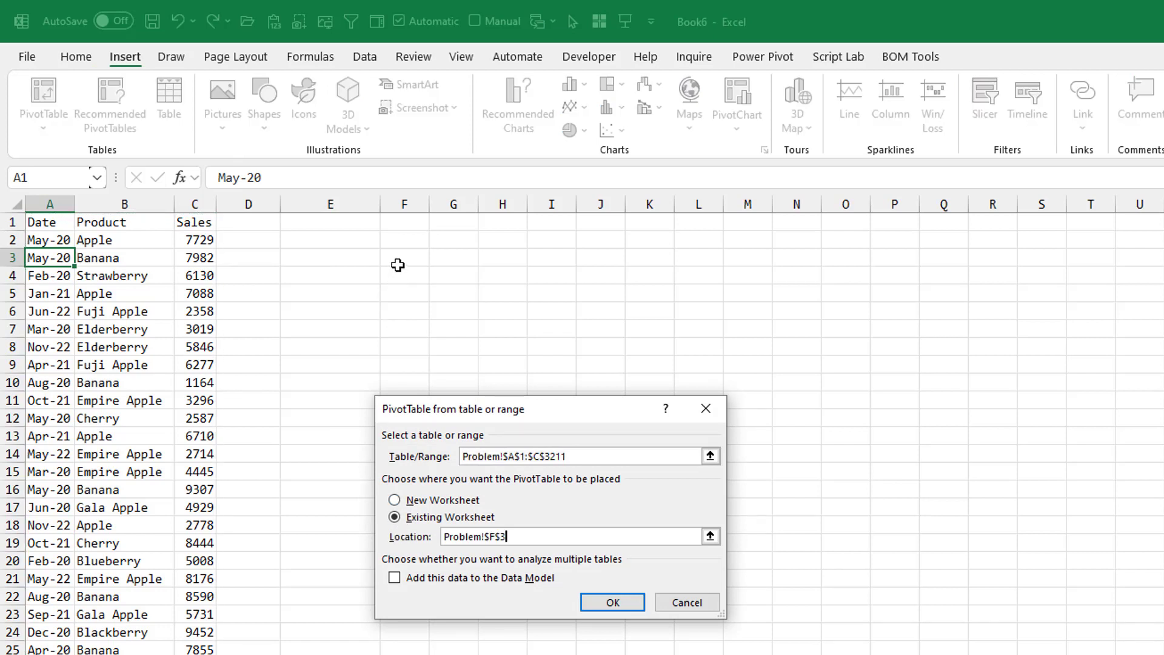
click(612, 603)
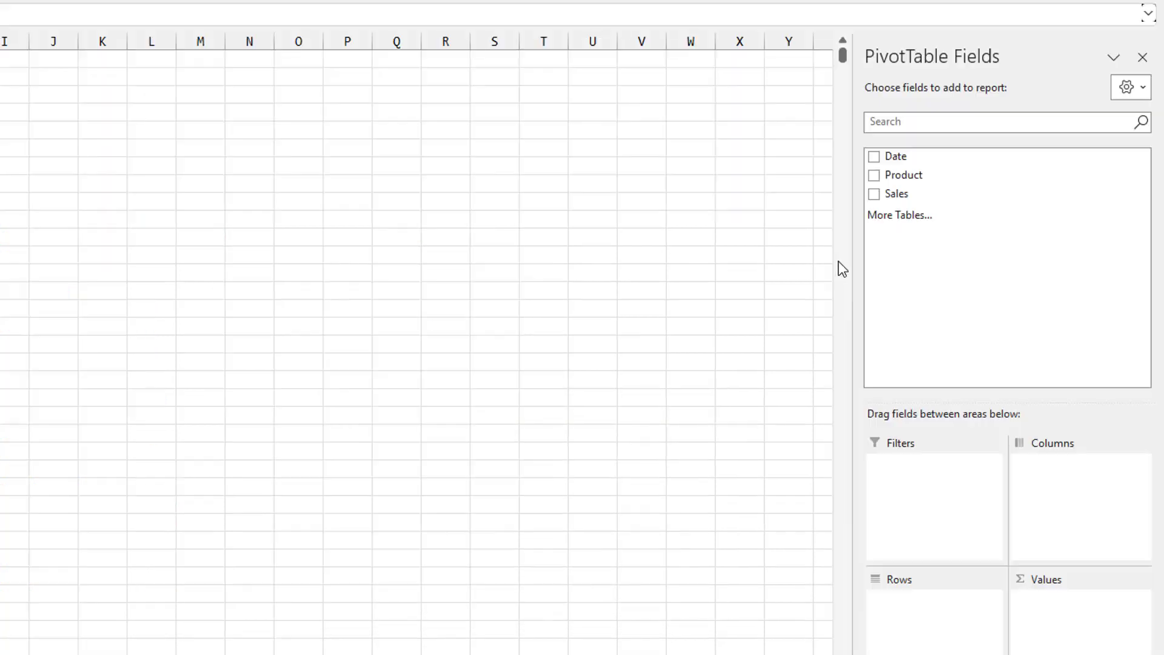
Step: Add Date, Product rows and Sales values to the pivot, then go back to the source data
click(874, 156)
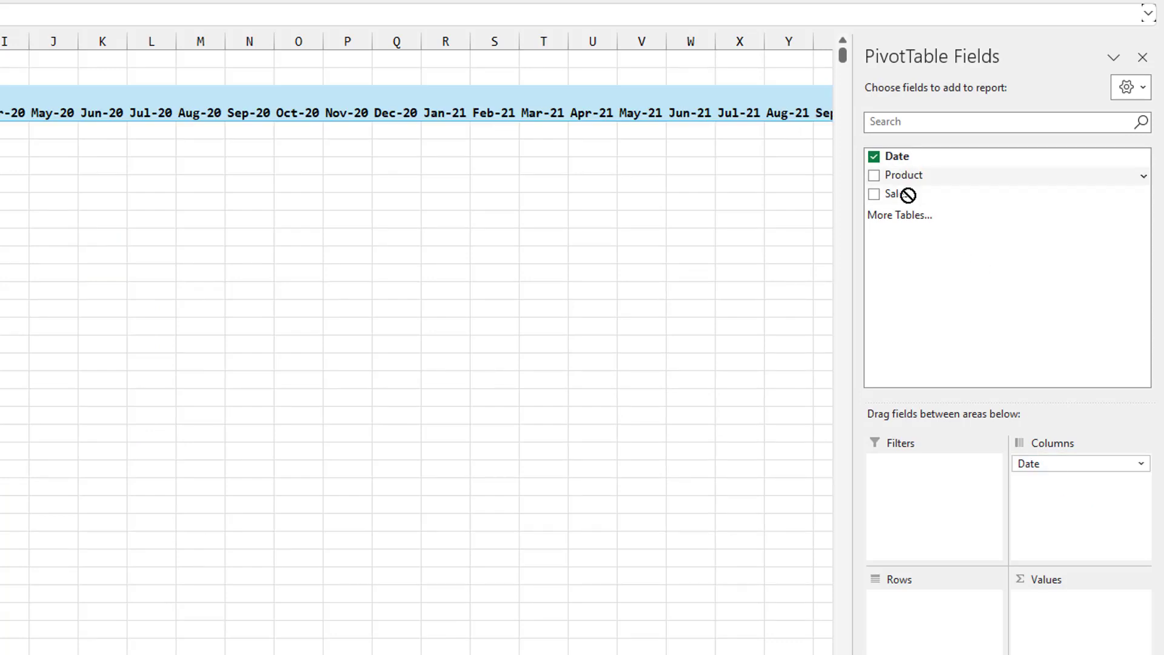
click(875, 175)
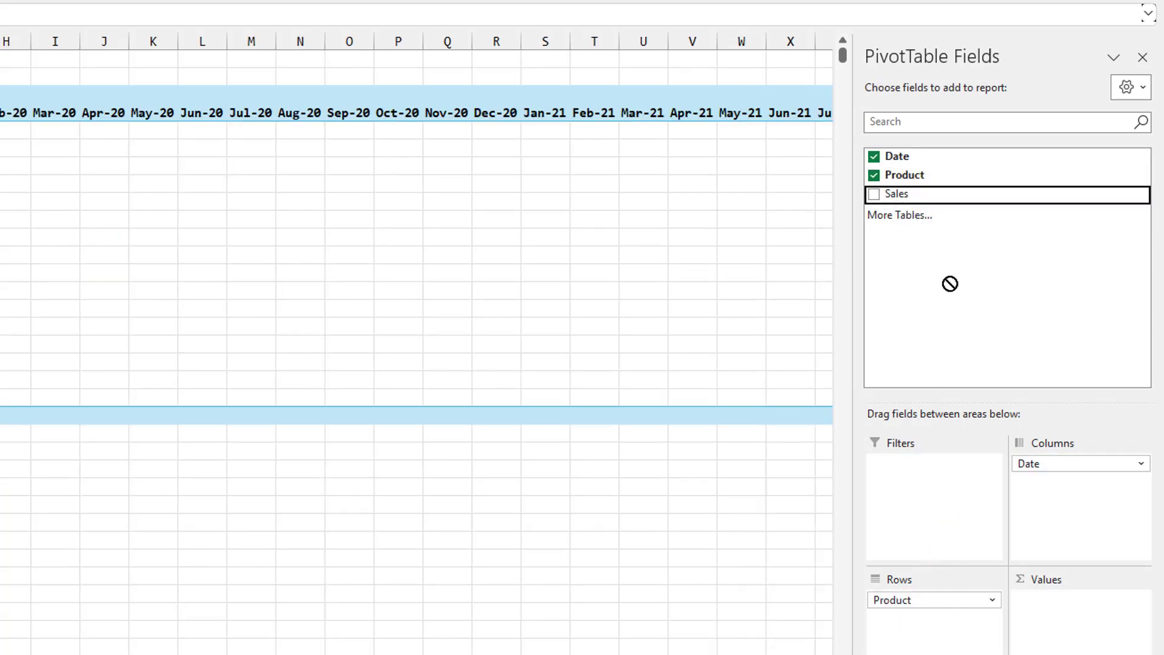
click(876, 194)
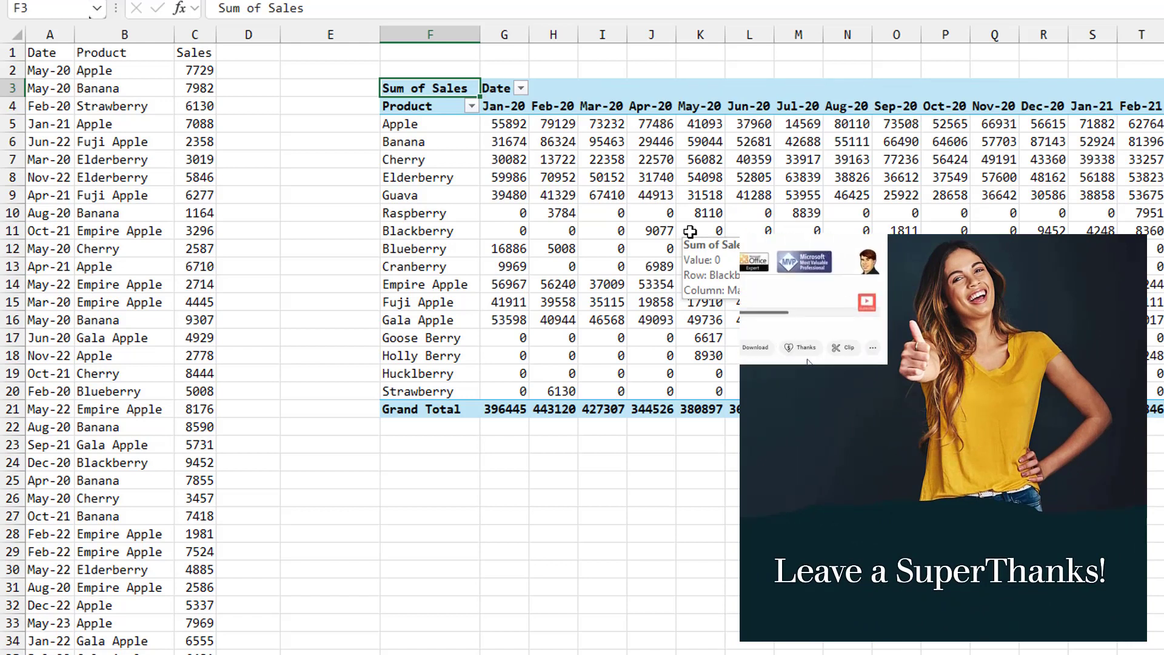
click(802, 348)
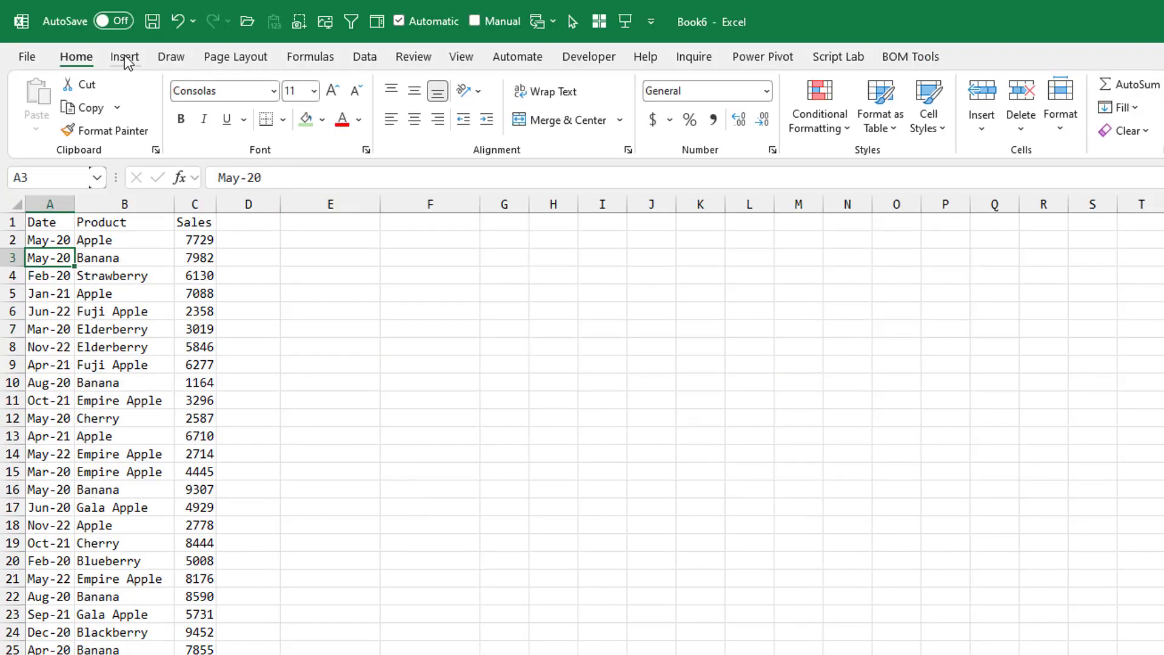
Step: Create a Data Model pivot on a new sheet with Product rows and Sales totals by month
click(44, 105)
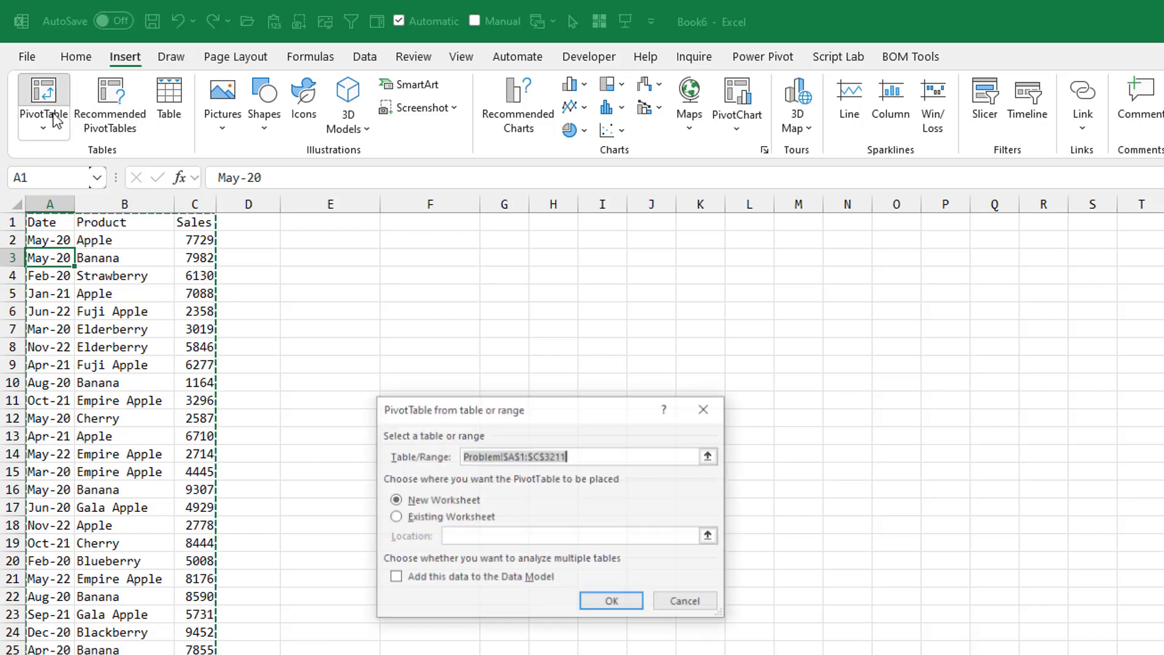
click(395, 578)
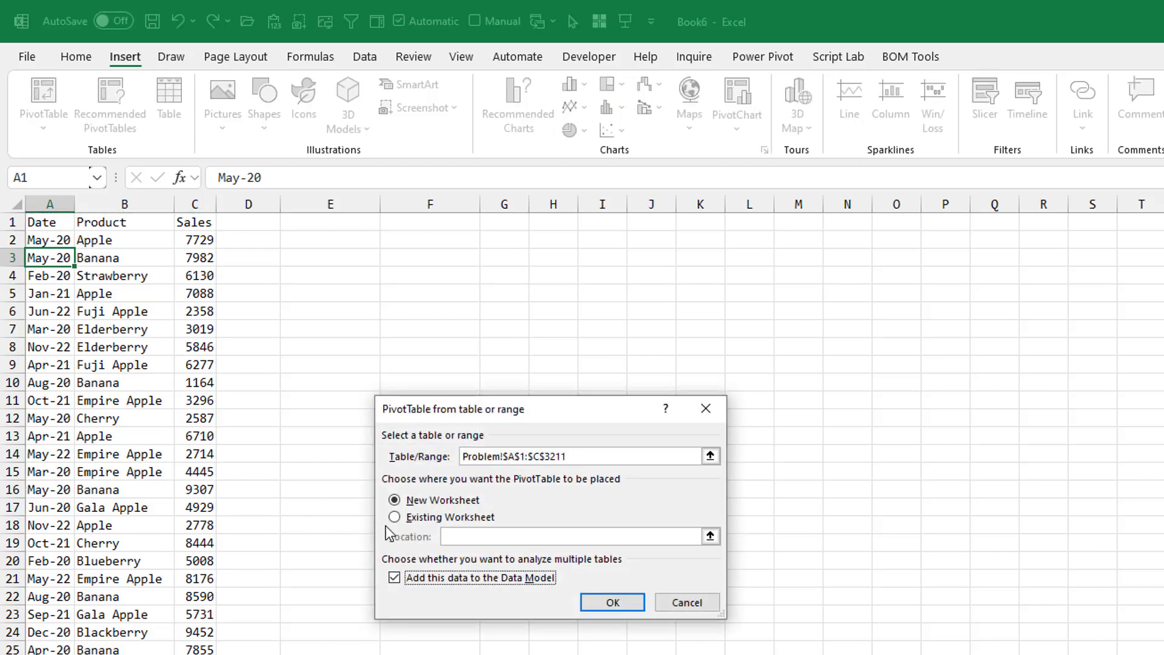
click(611, 602)
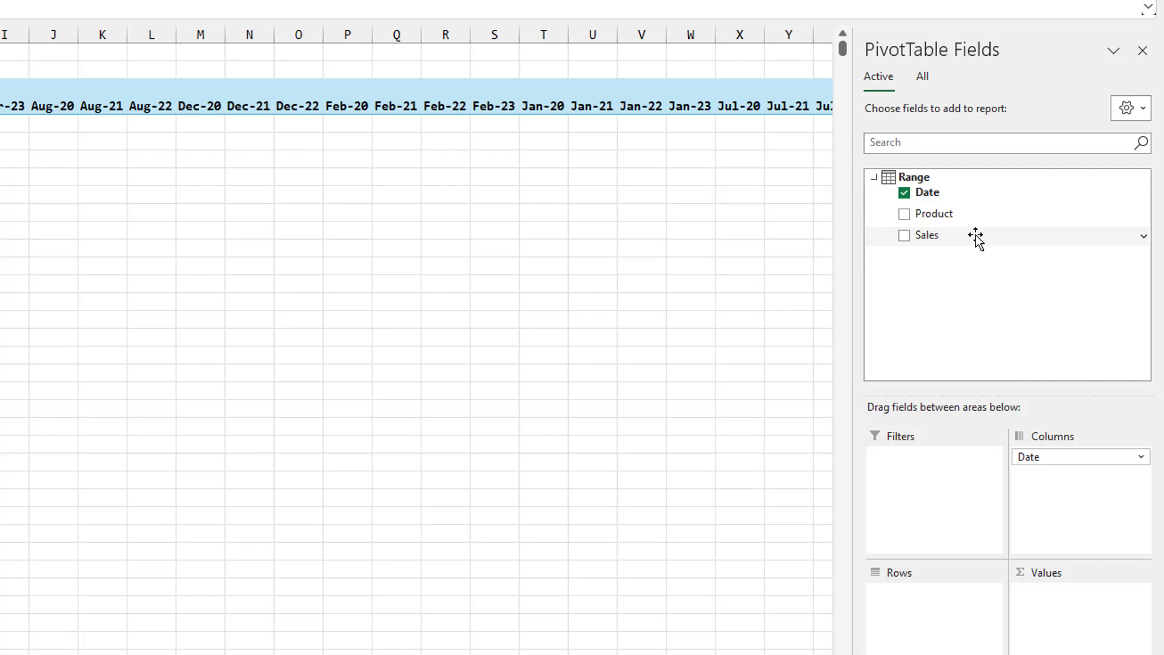
click(905, 213)
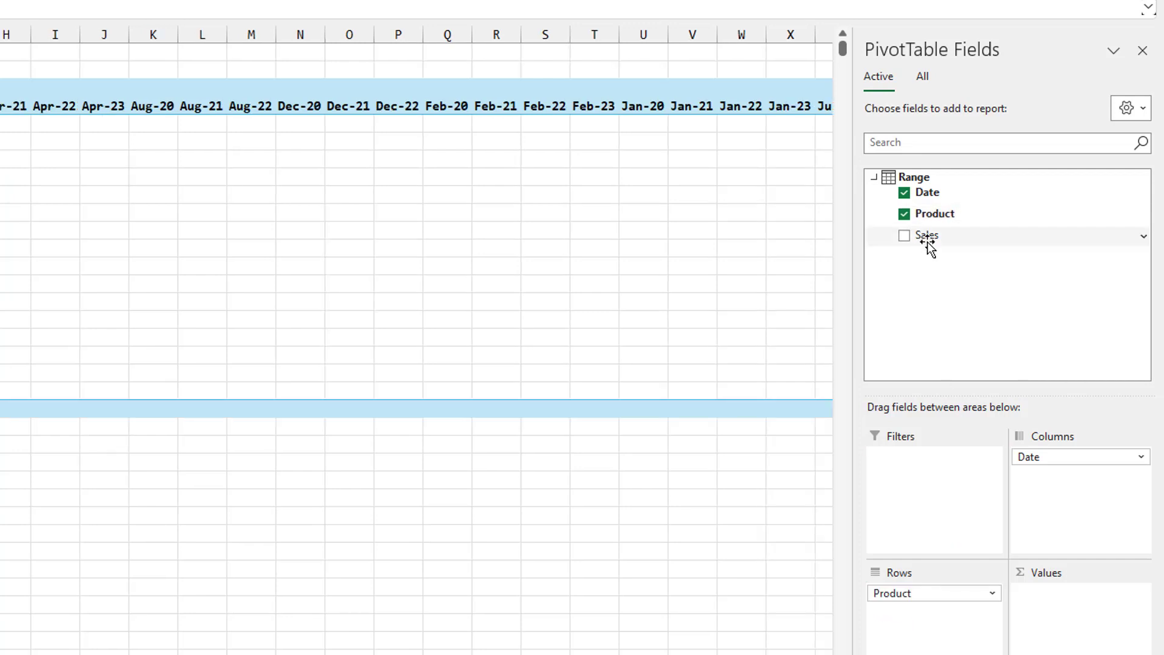
click(905, 235)
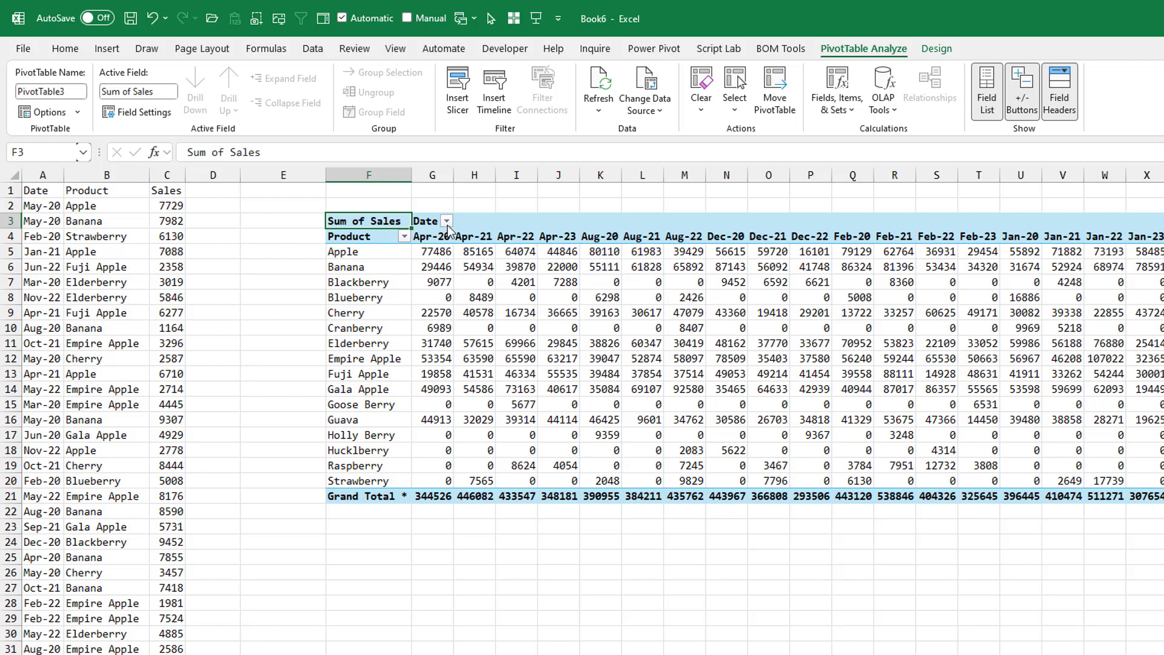
mouse_move(883, 47)
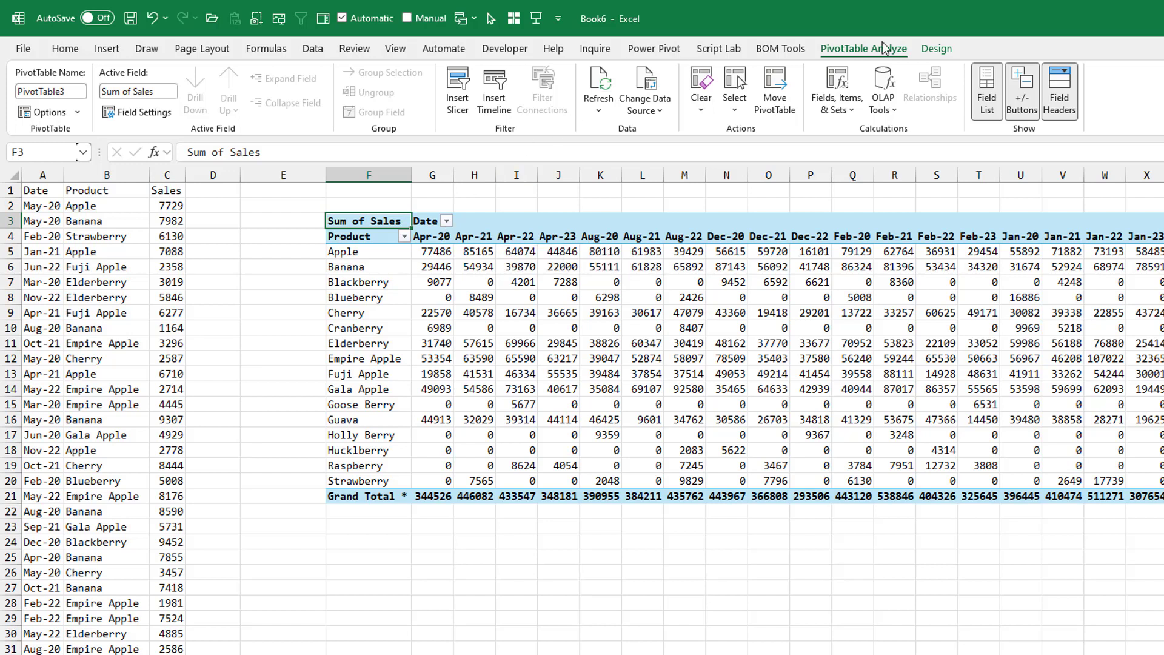
click(121, 88)
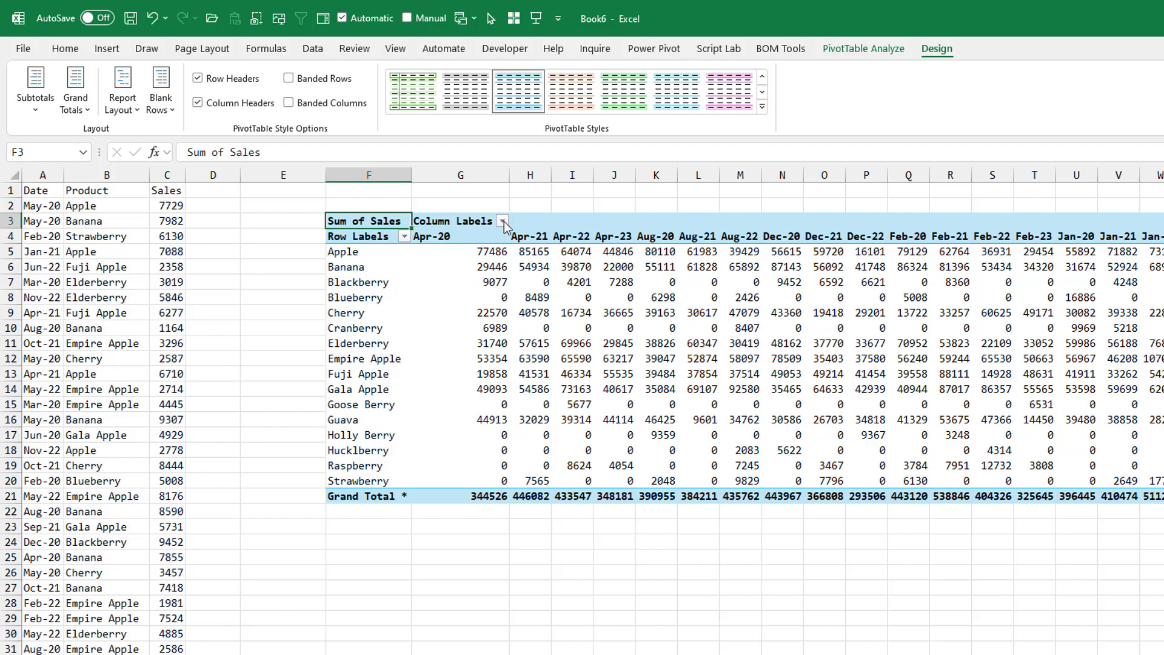
Step: Sort the Date field ascending by the month custom list with AutoSort turned off
click(502, 221)
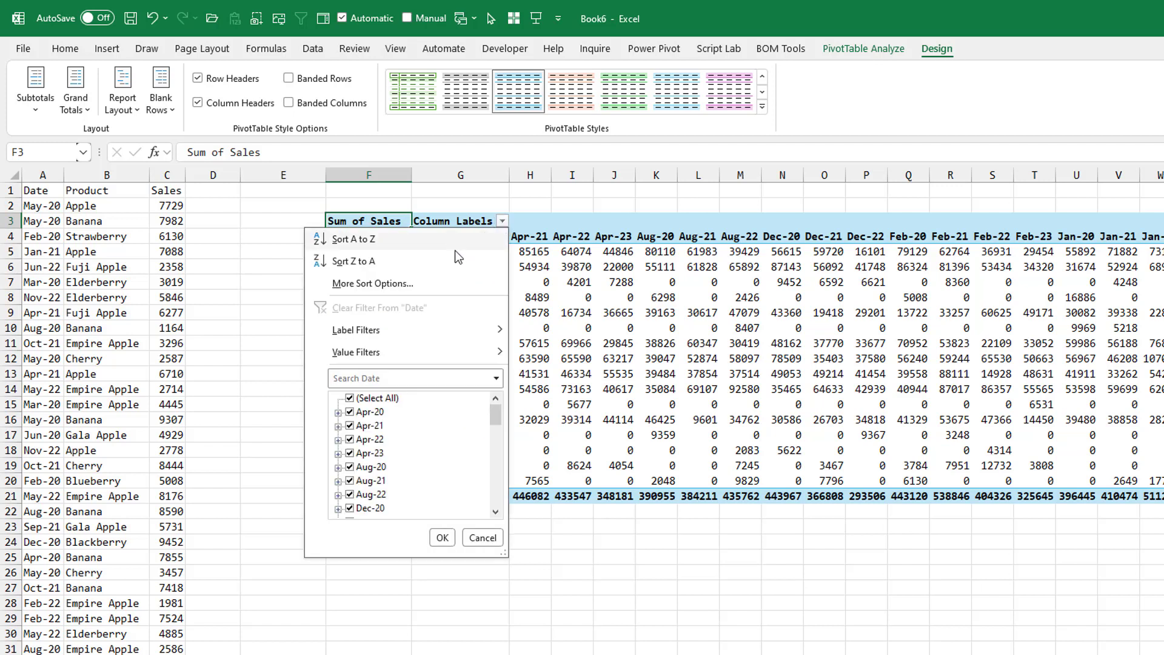
click(372, 282)
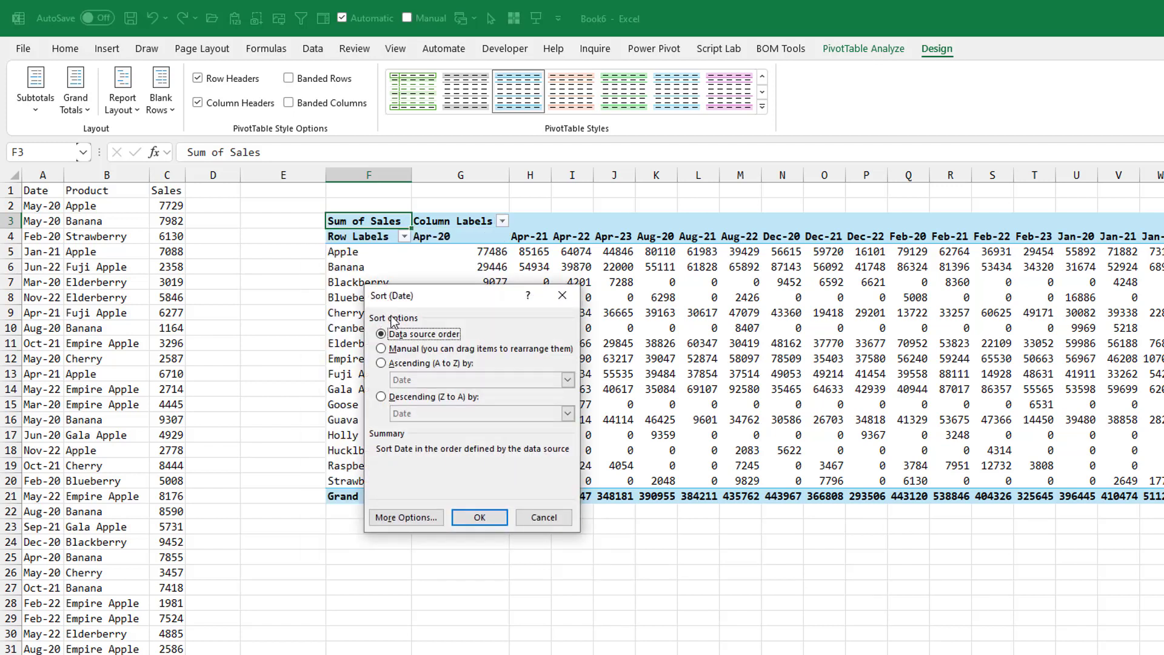
click(382, 362)
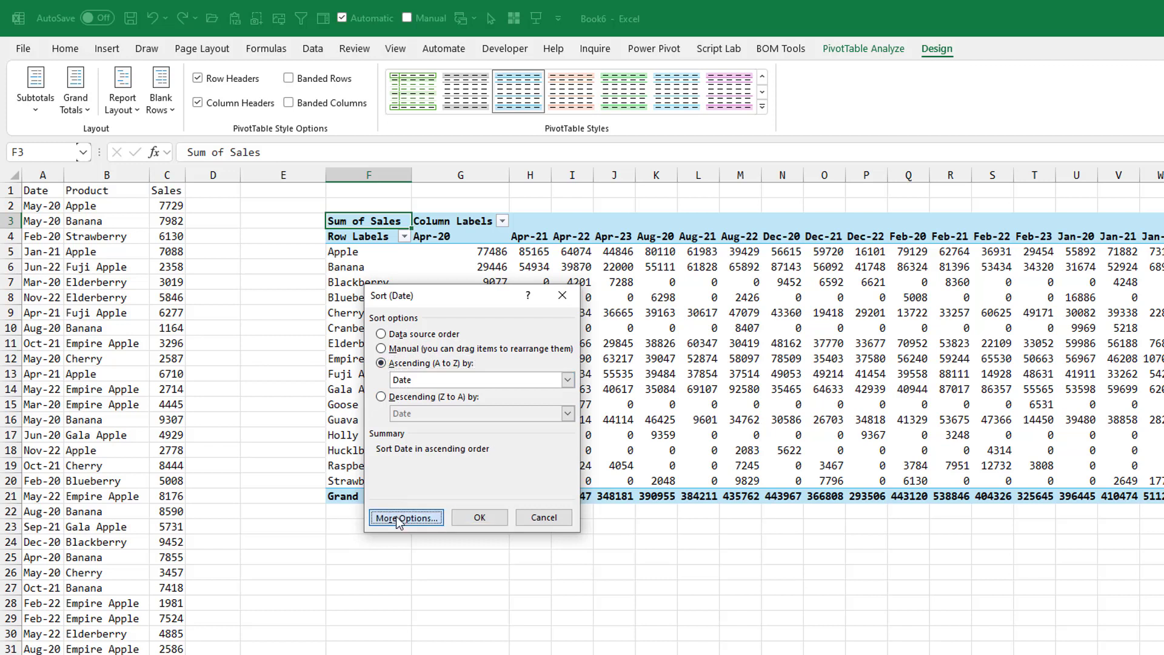
click(405, 518)
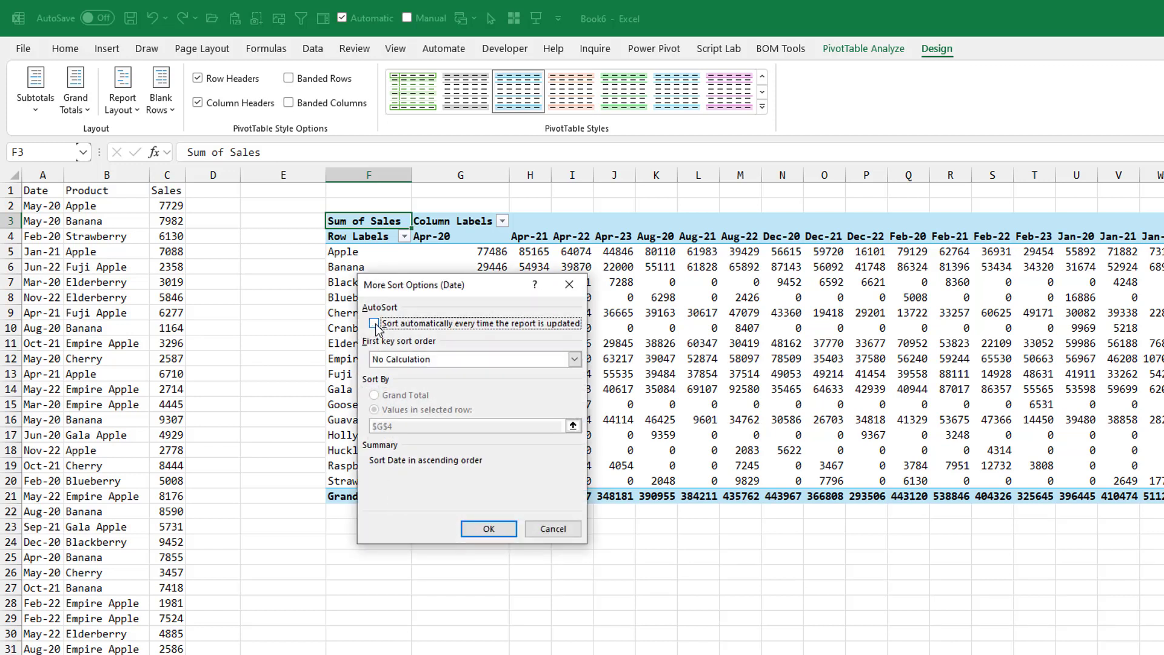
click(573, 359)
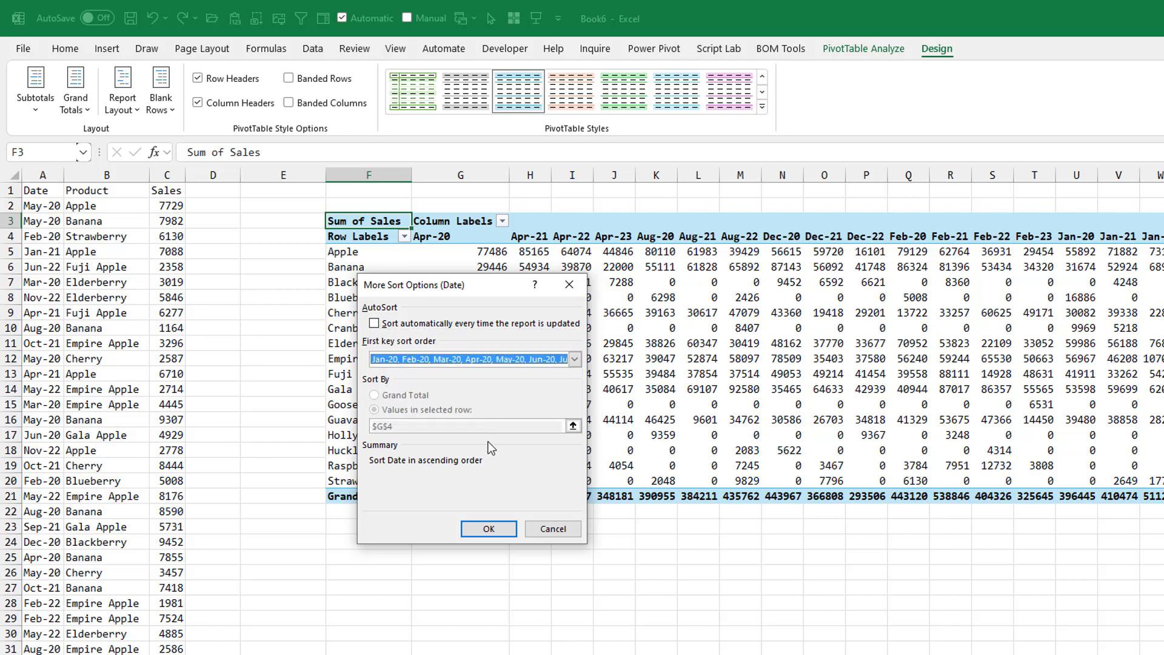
click(553, 529)
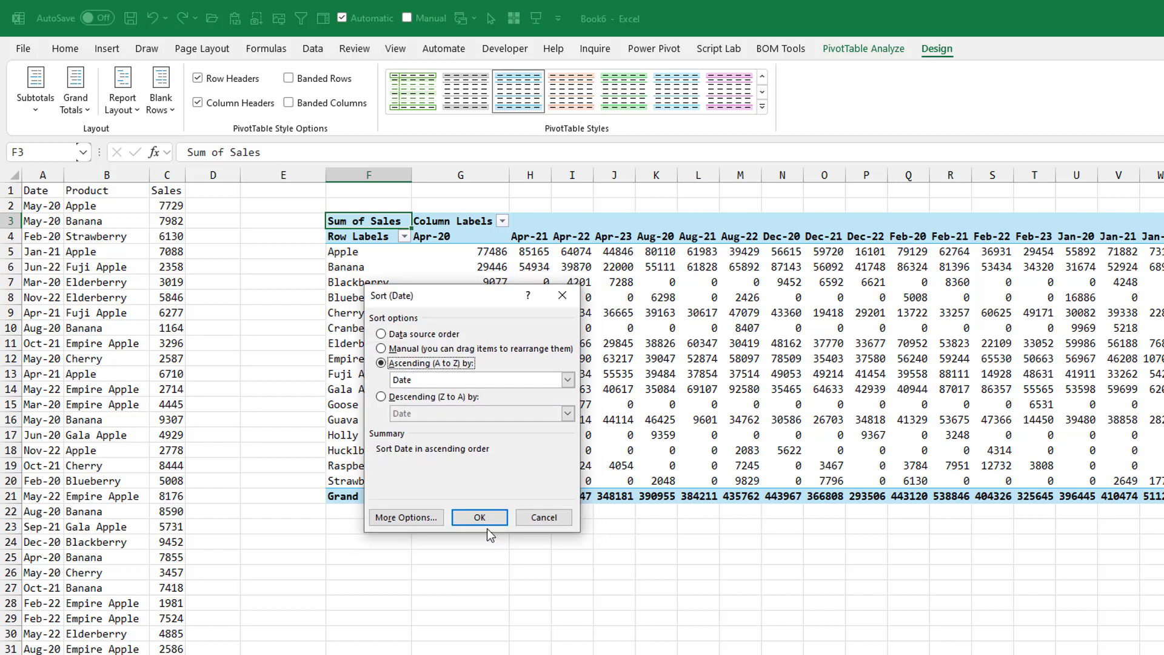
click(479, 518)
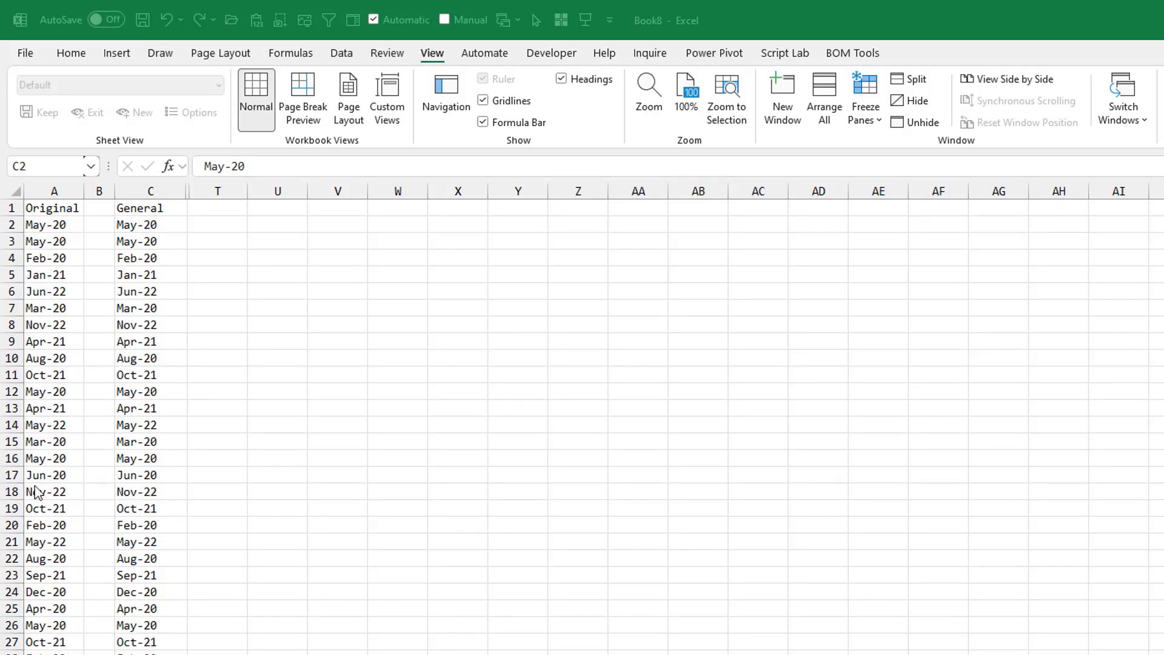
Step: Run Text to Columns on the General column with defaults, giving dates like 20-May
click(53, 225)
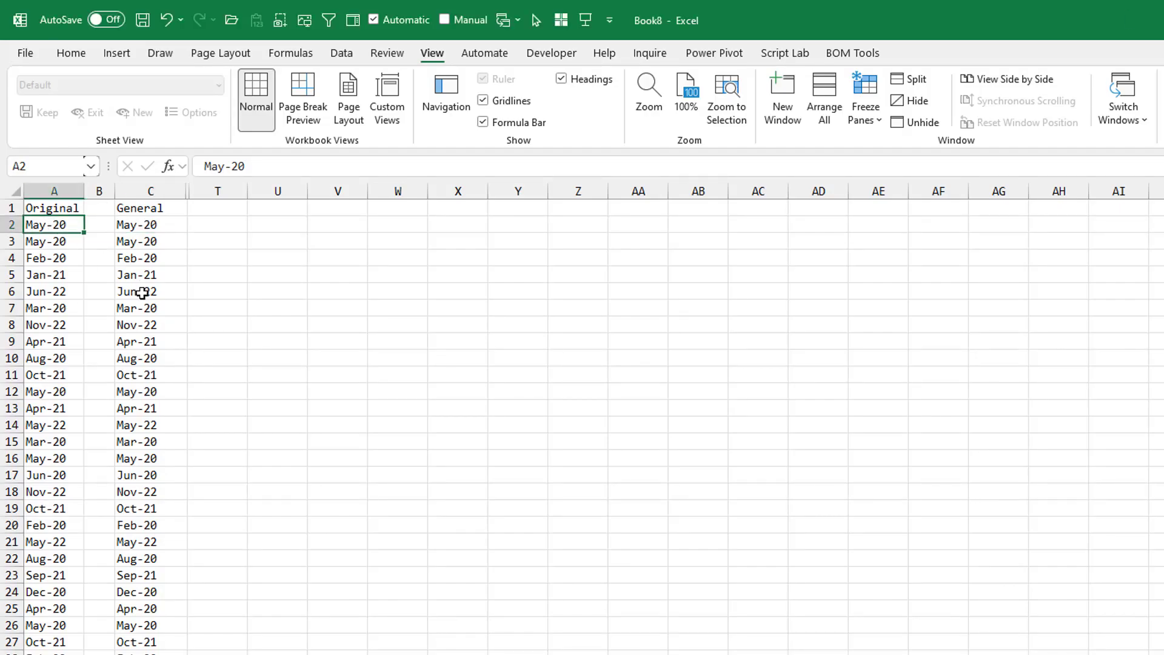
mouse_move(171, 307)
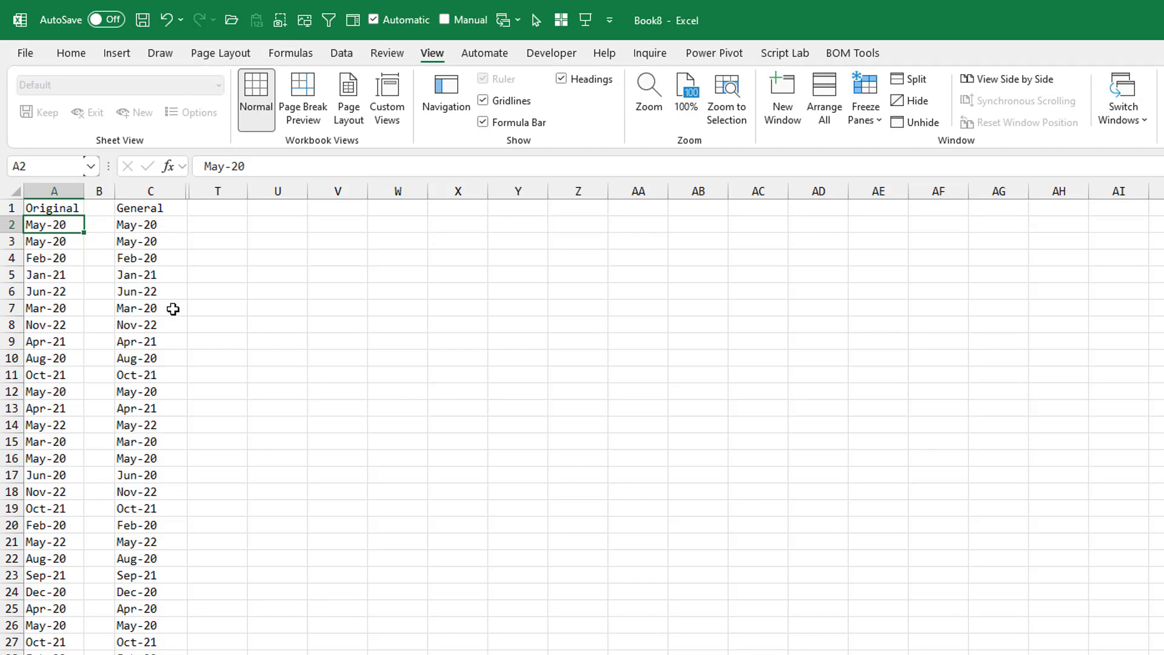
scroll(down, 3)
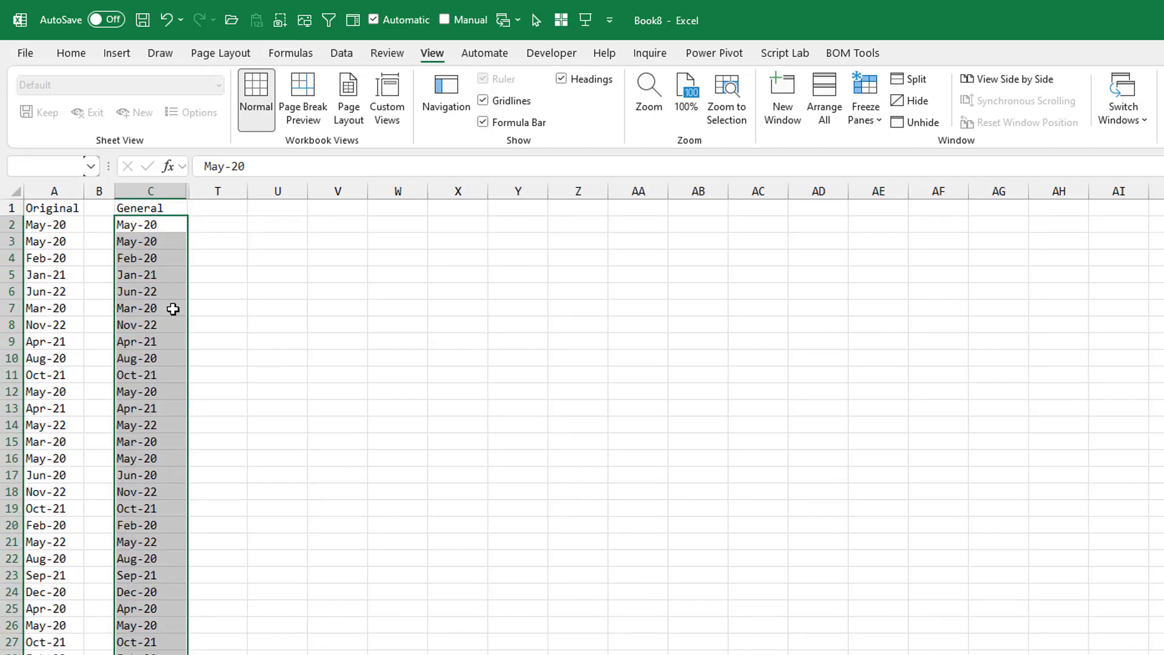
mouse_move(115, 62)
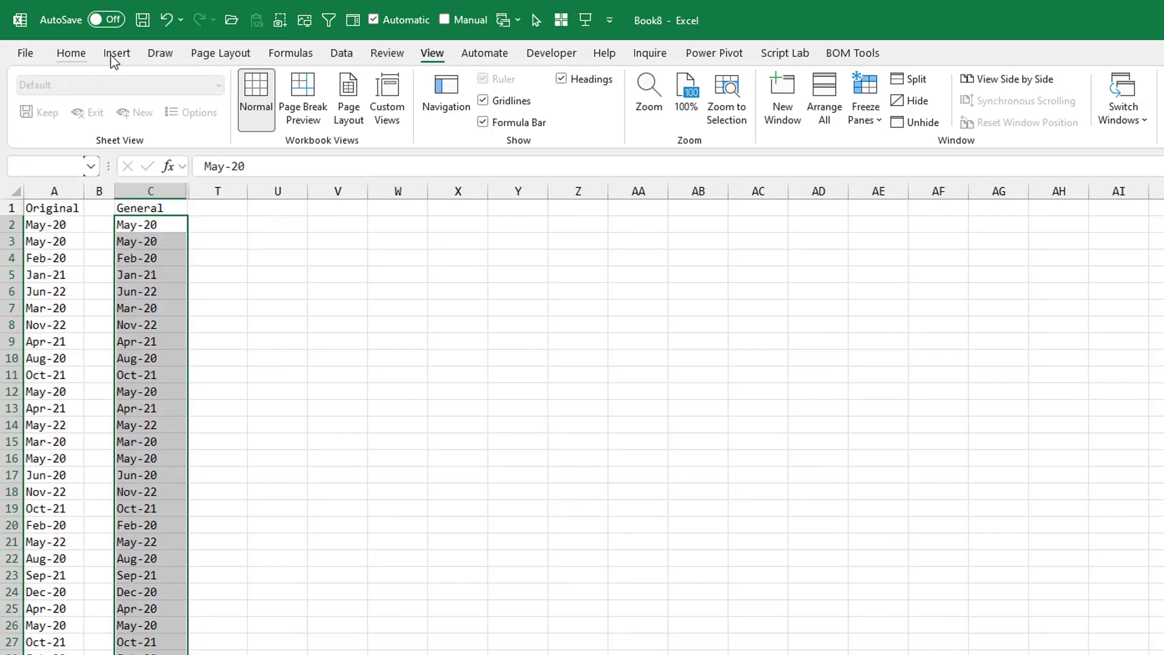
click(342, 53)
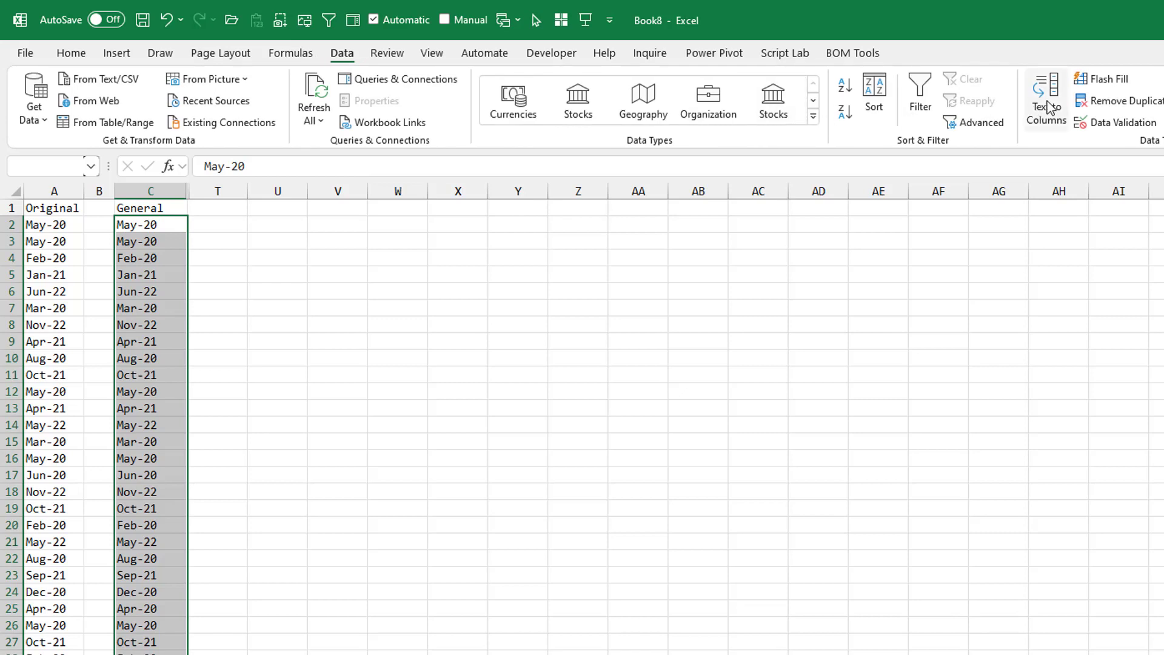
click(1047, 105)
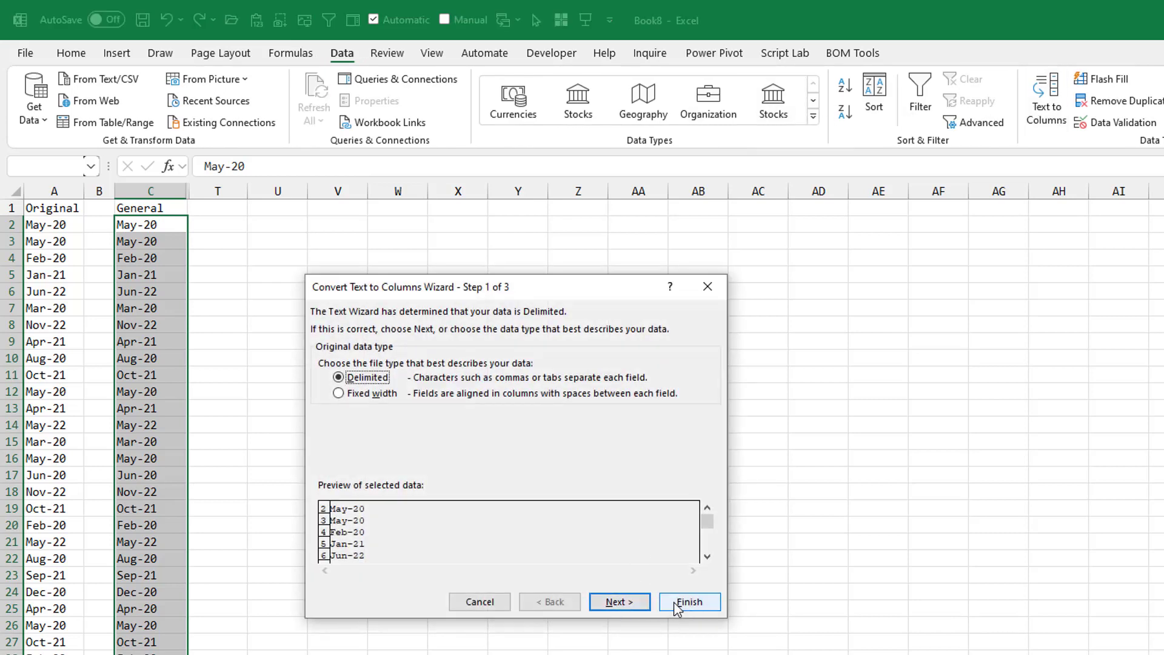
click(687, 602)
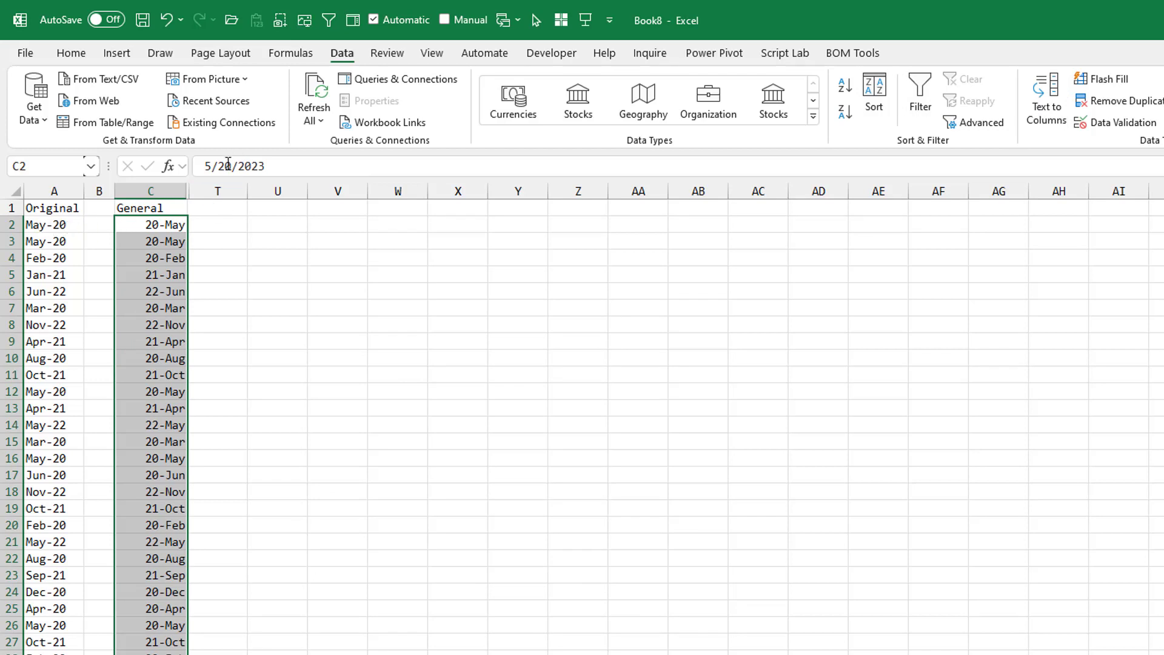
mouse_move(230, 166)
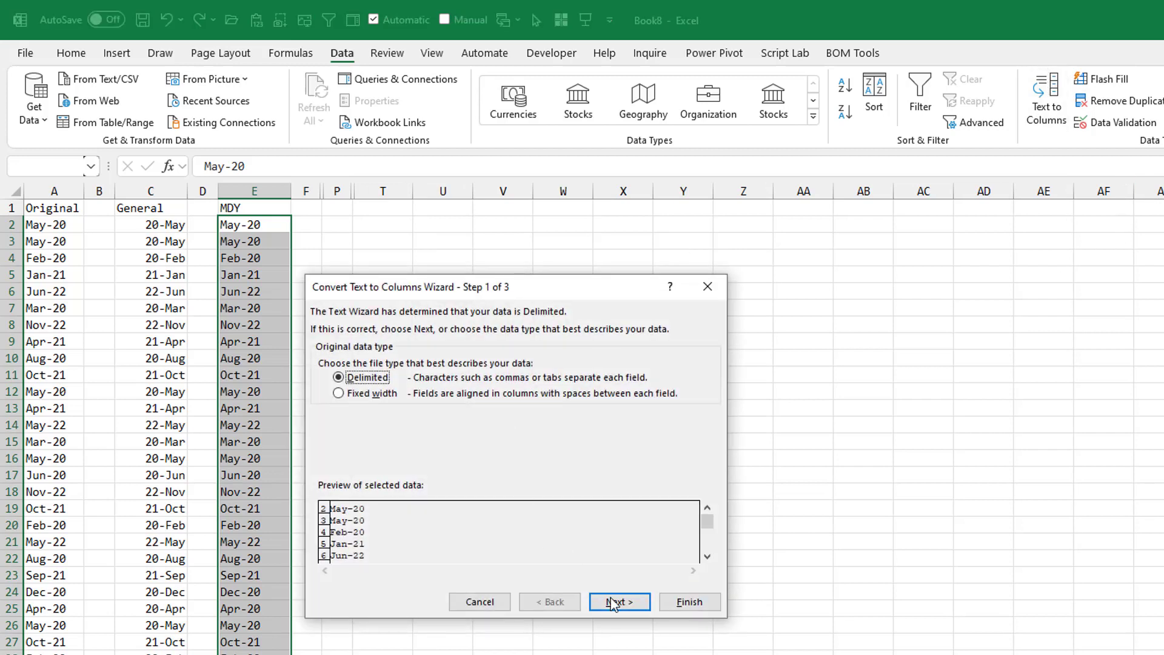
Step: Finish Text to Columns importing the copied column as dates with a chosen date order
click(619, 602)
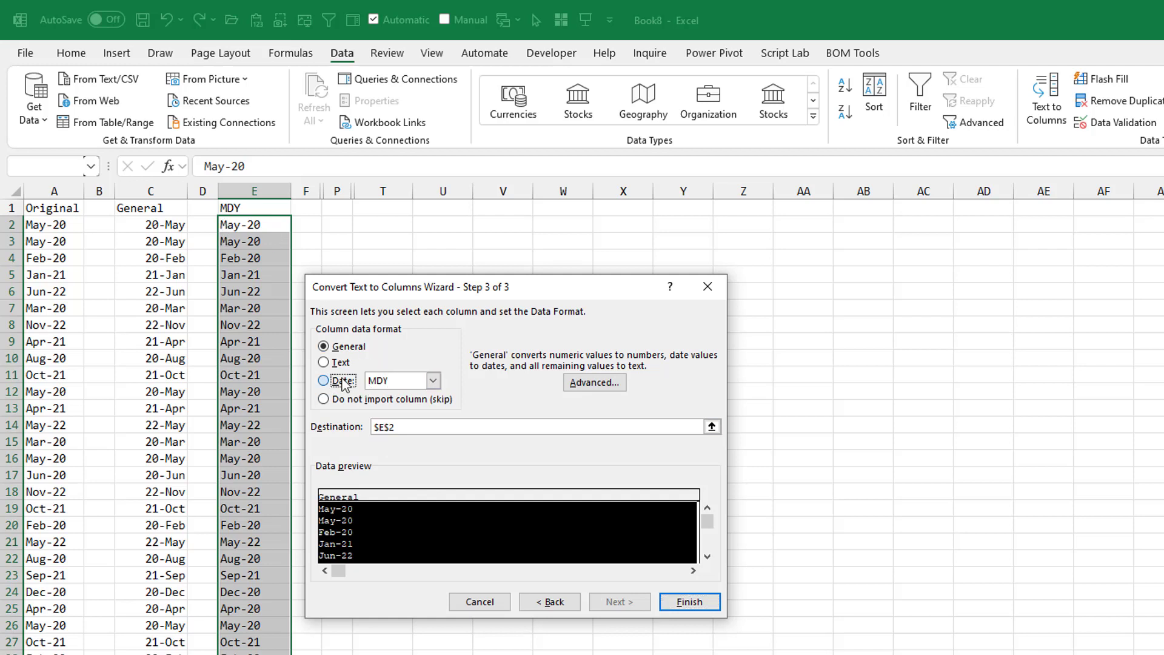
click(687, 602)
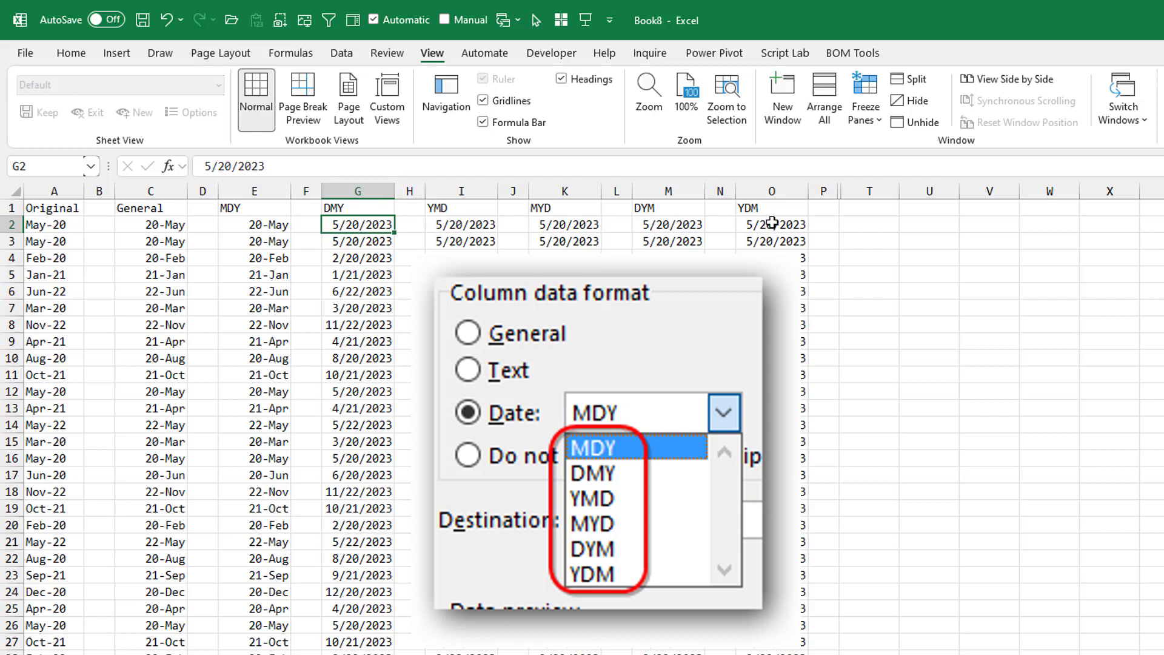
mouse_move(773, 222)
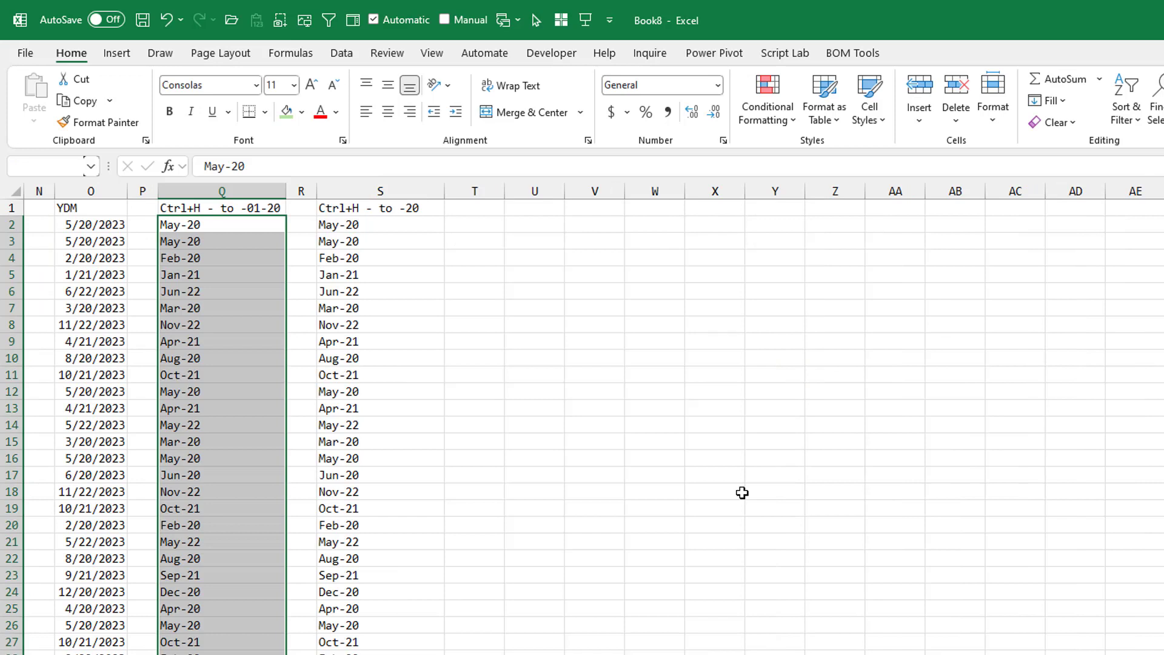
Step: Replace every - in column Q with -01-20, making 3210 replacements like May-01-2020
key(ctrl+h)
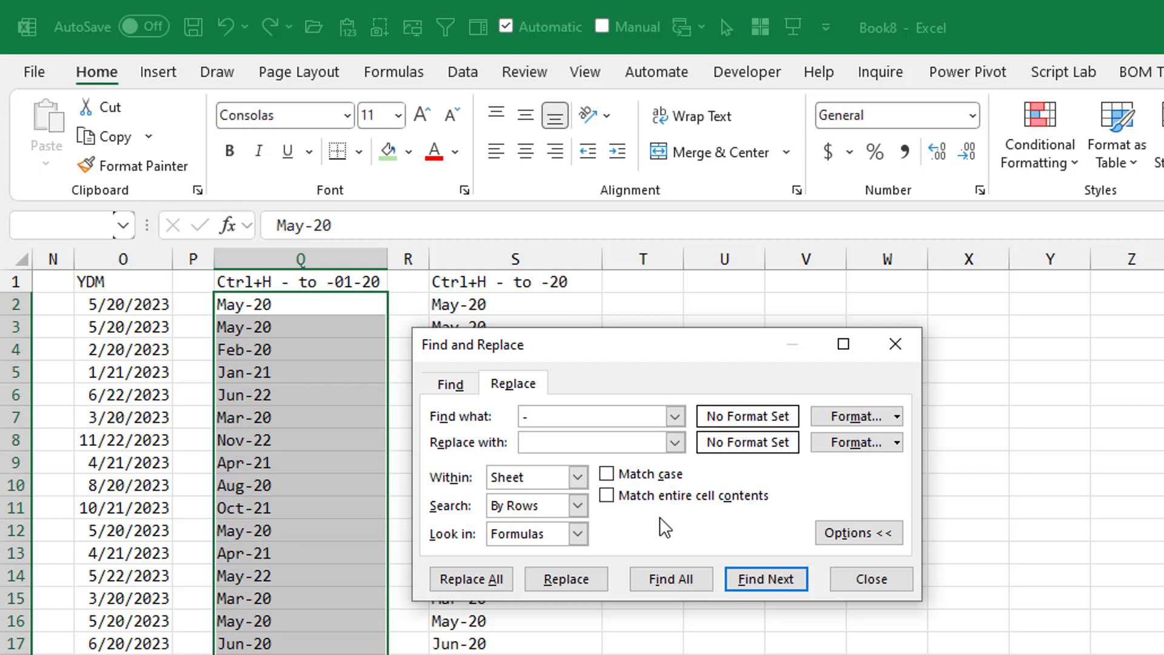
text(-01-20)
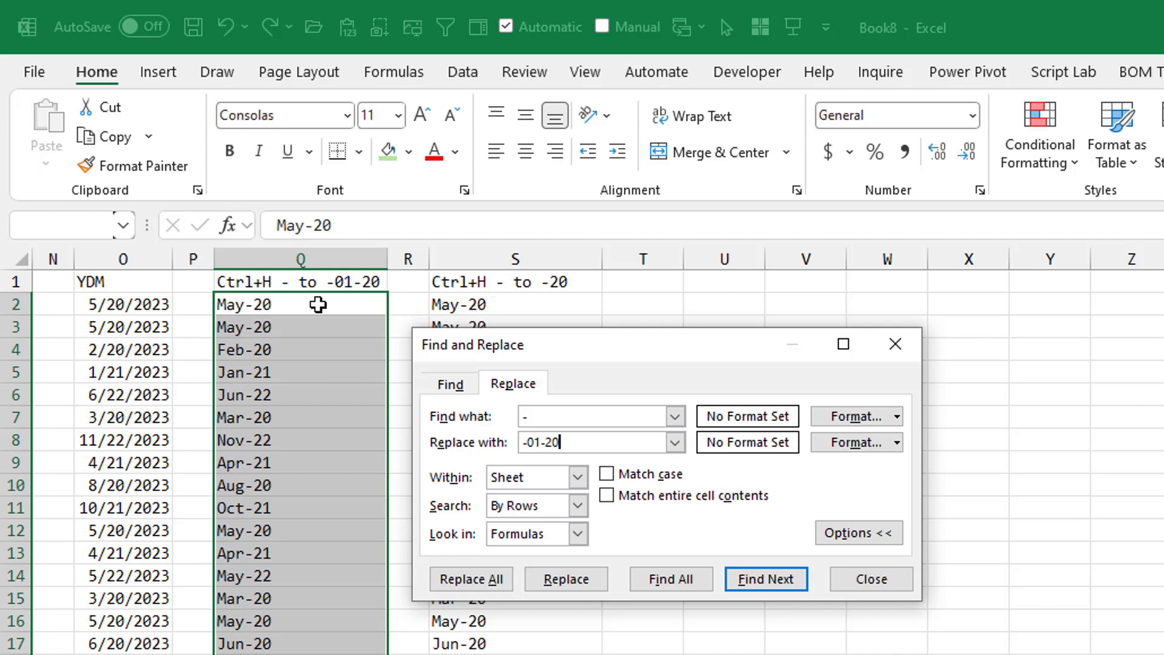
click(471, 578)
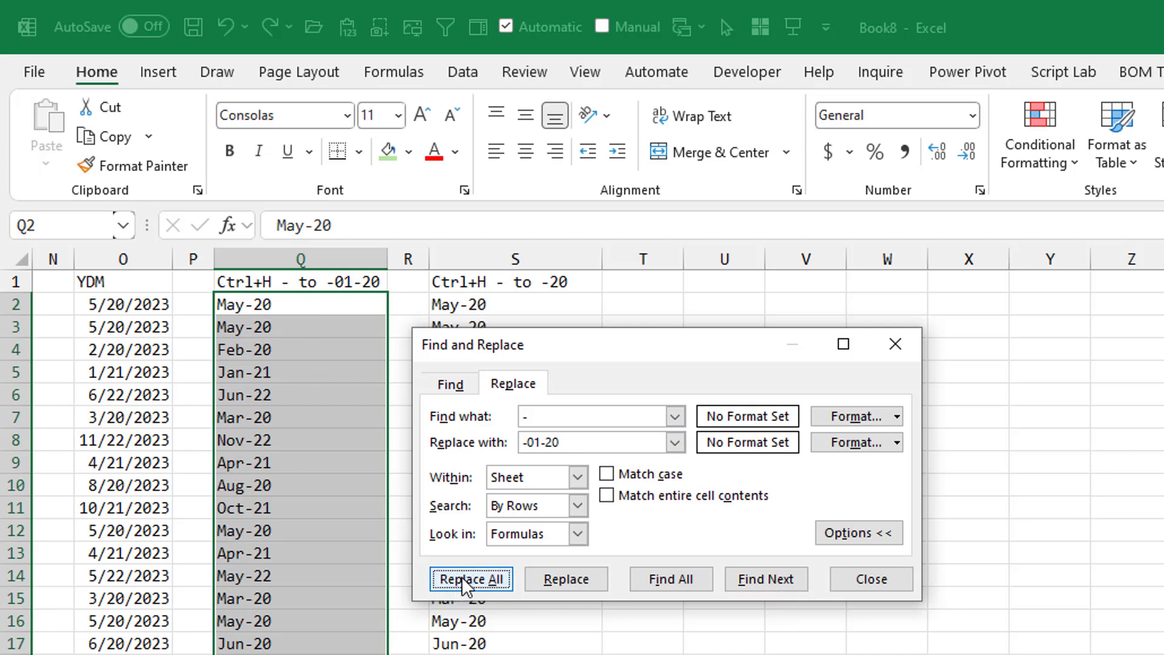
click(470, 578)
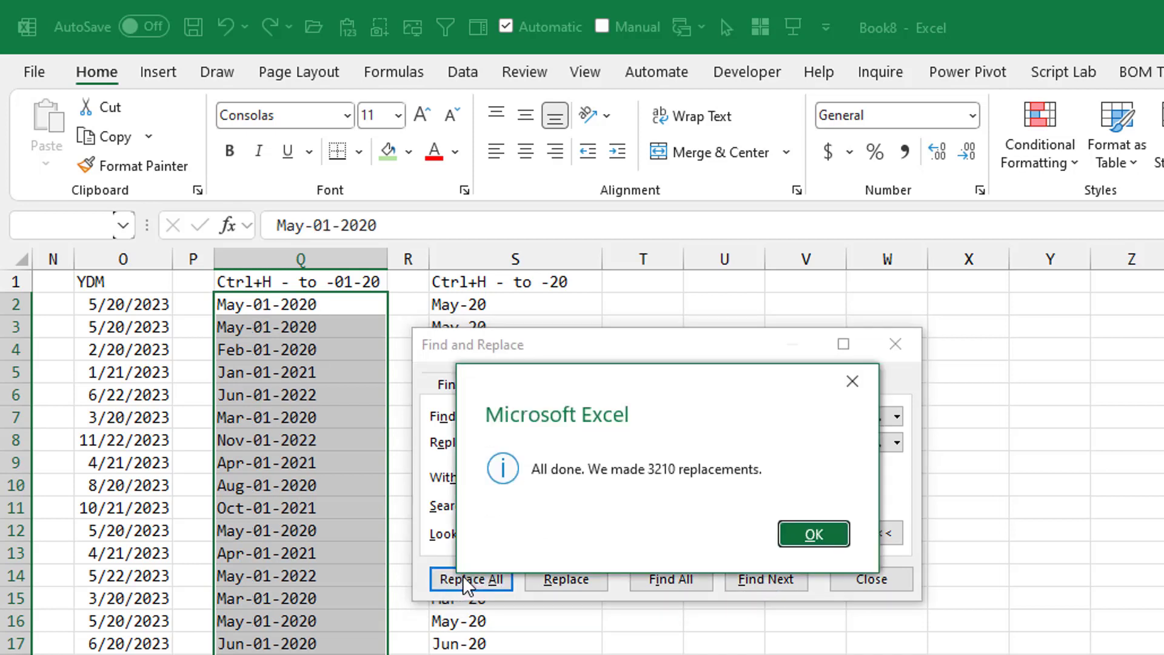
click(814, 533)
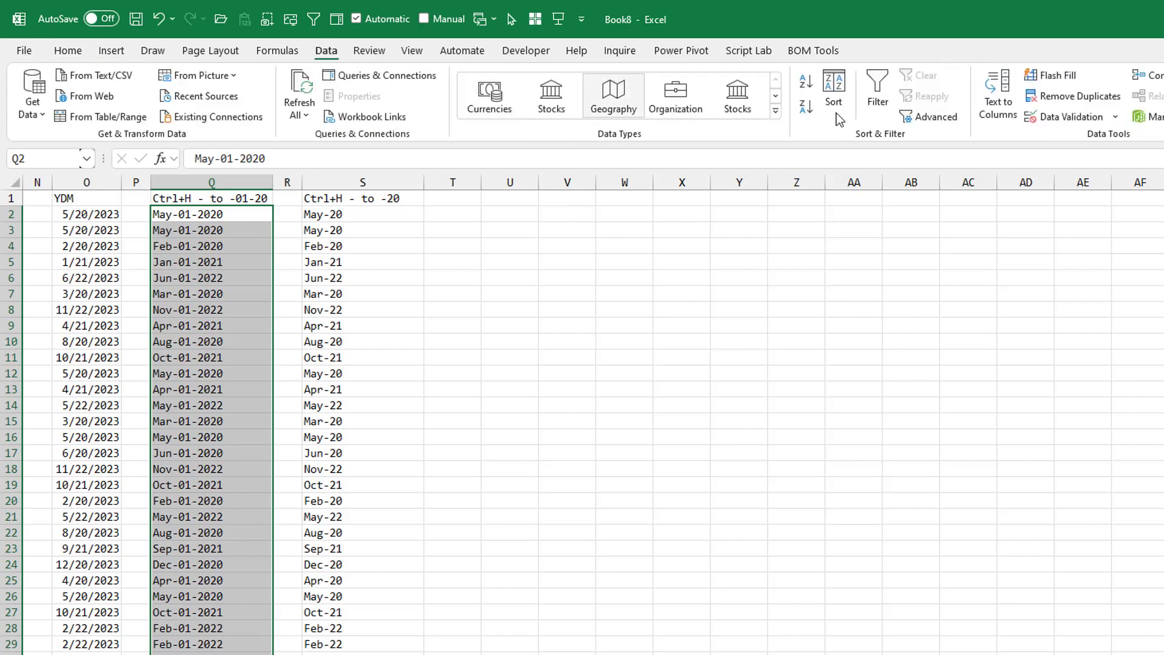
Step: Convert column Q via Text to Columns as MDY dates, yielding 1-May-20 style values
click(998, 95)
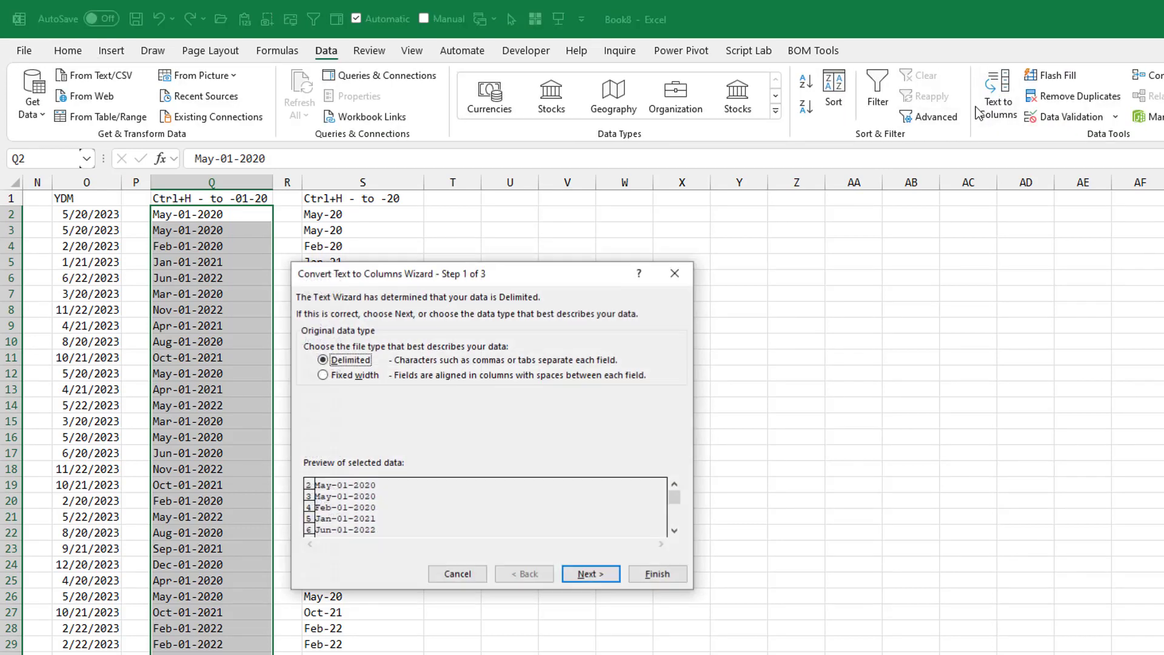
click(590, 574)
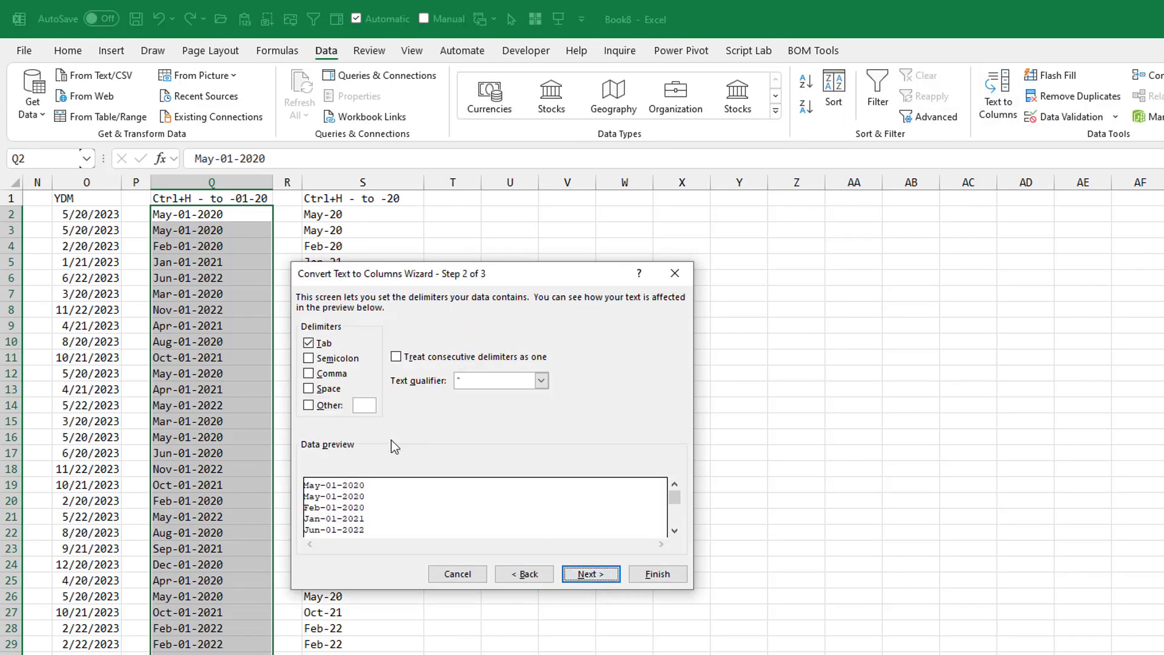
click(590, 574)
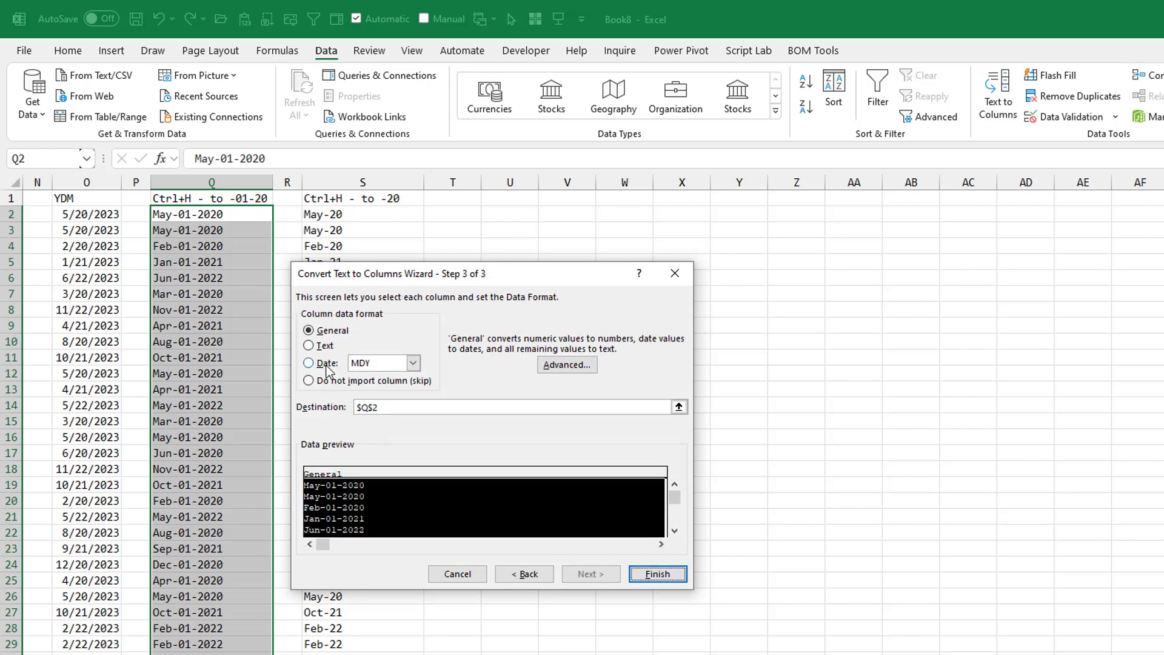
click(656, 573)
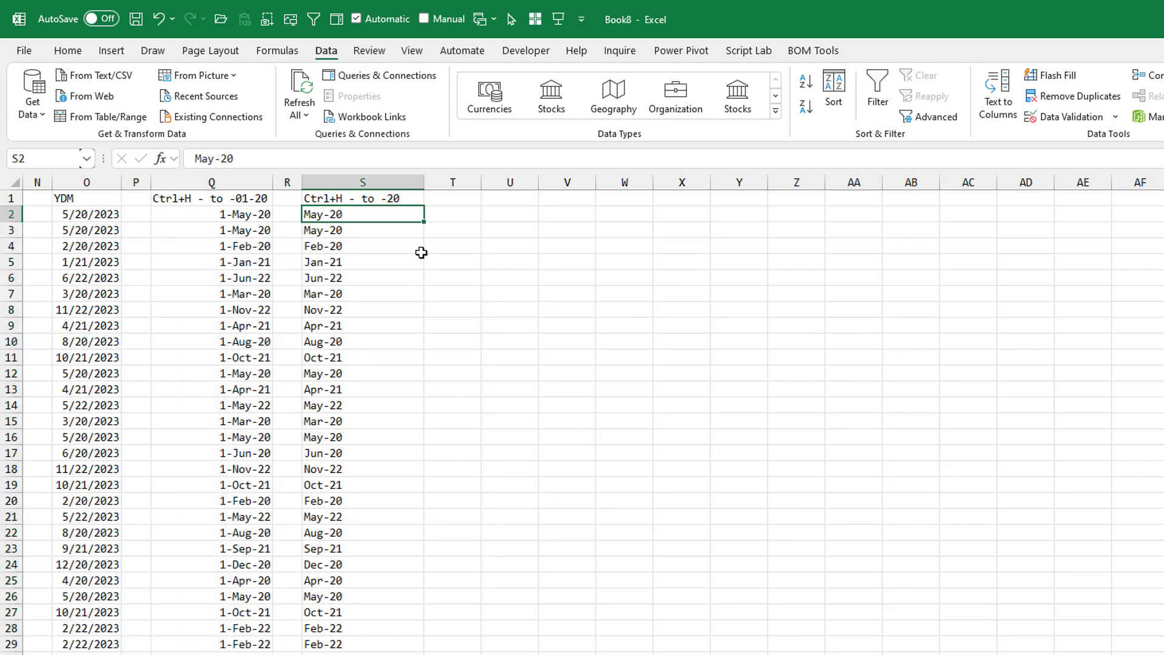
Step: Replace every hyphen in column S with -20 so its text becomes real dates like 5/1/2020
scroll(down, 3)
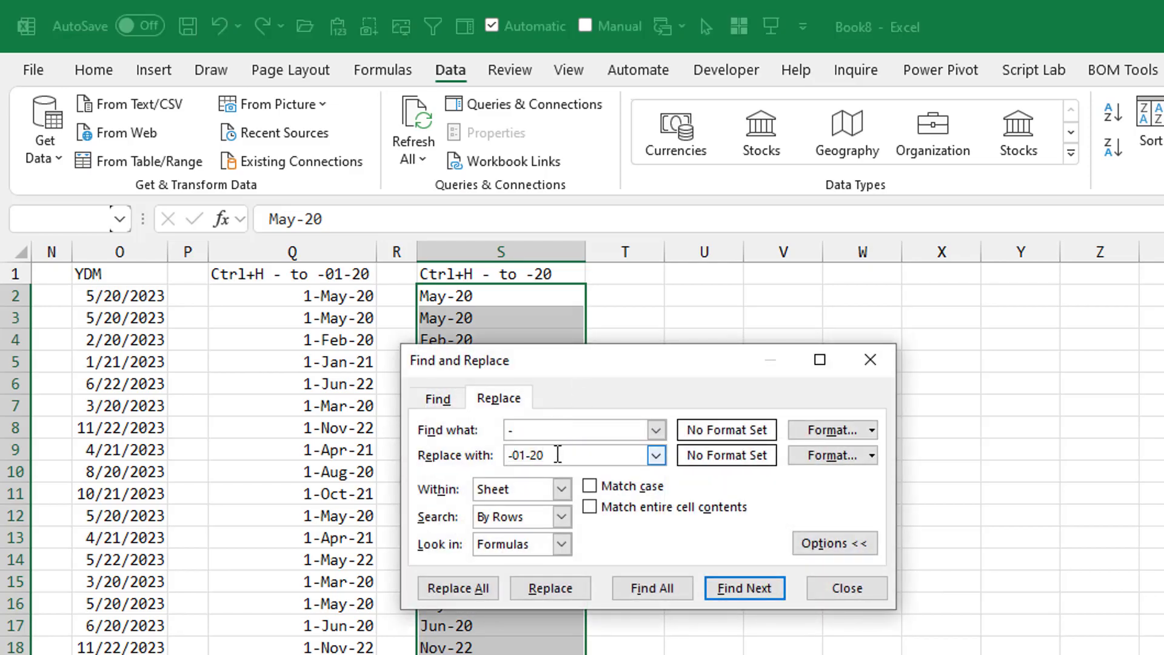
key(Backspace)
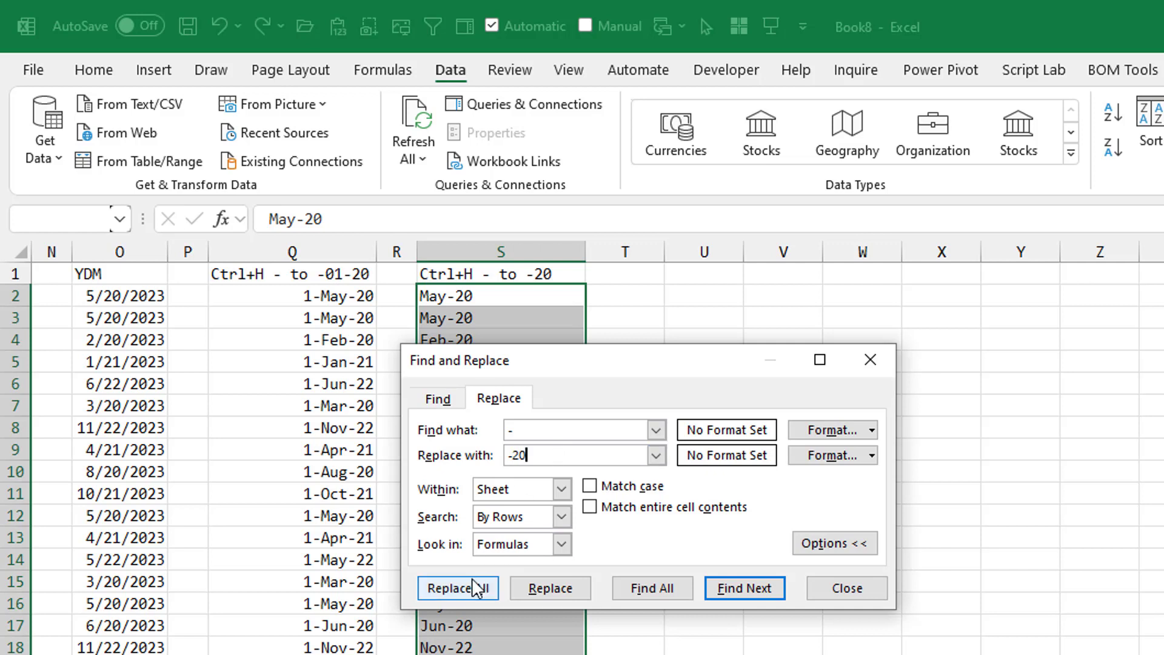
click(457, 587)
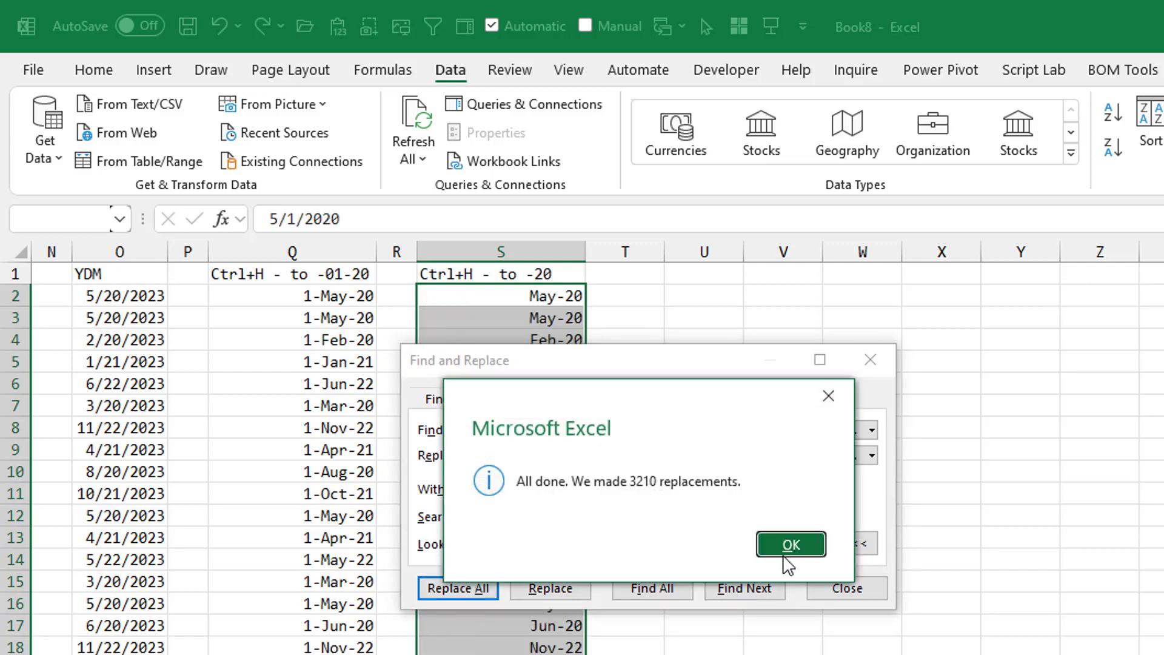
click(790, 545)
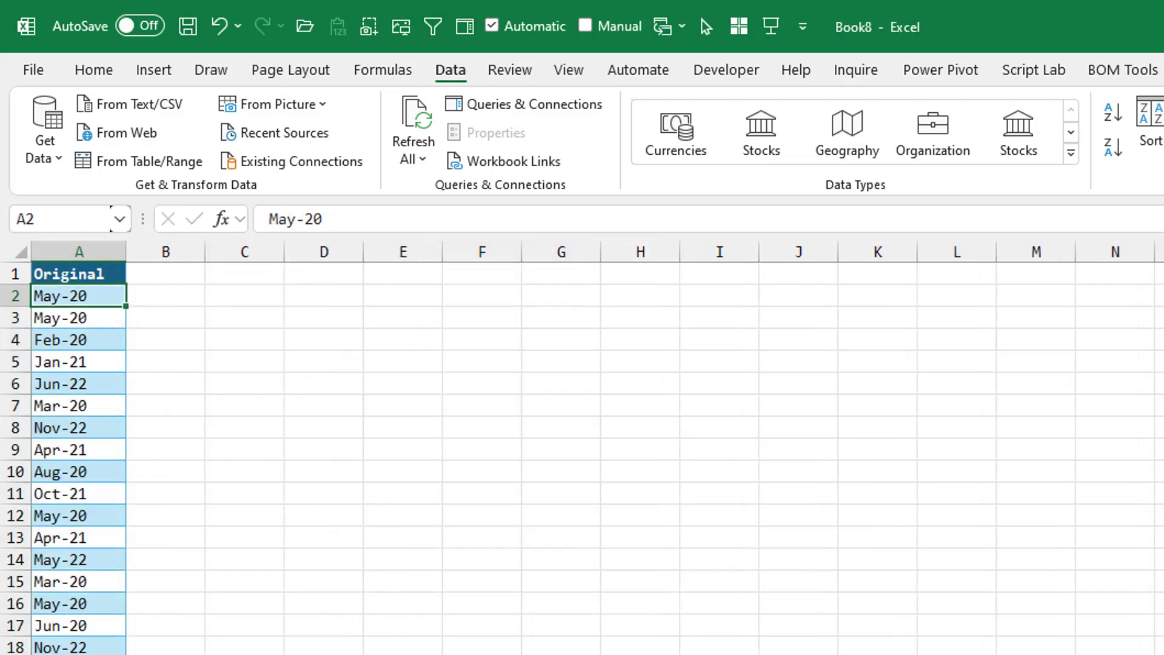
Step: Send the Original table of month labels to the Power Query Editor via From Table/Range
click(148, 161)
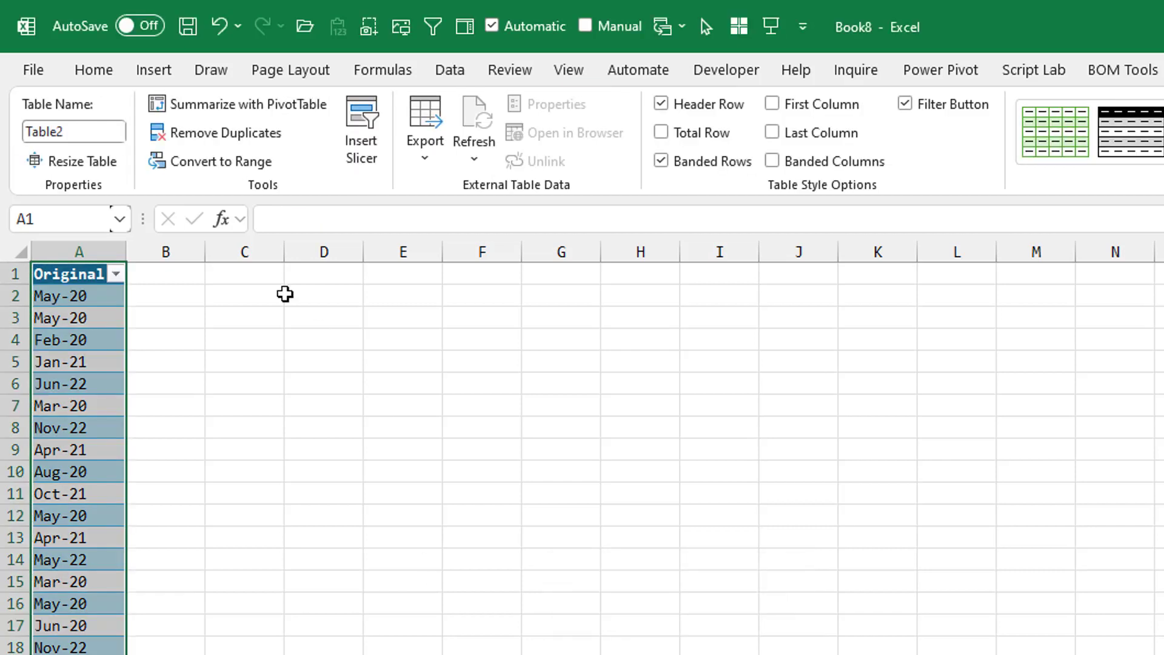
click(448, 70)
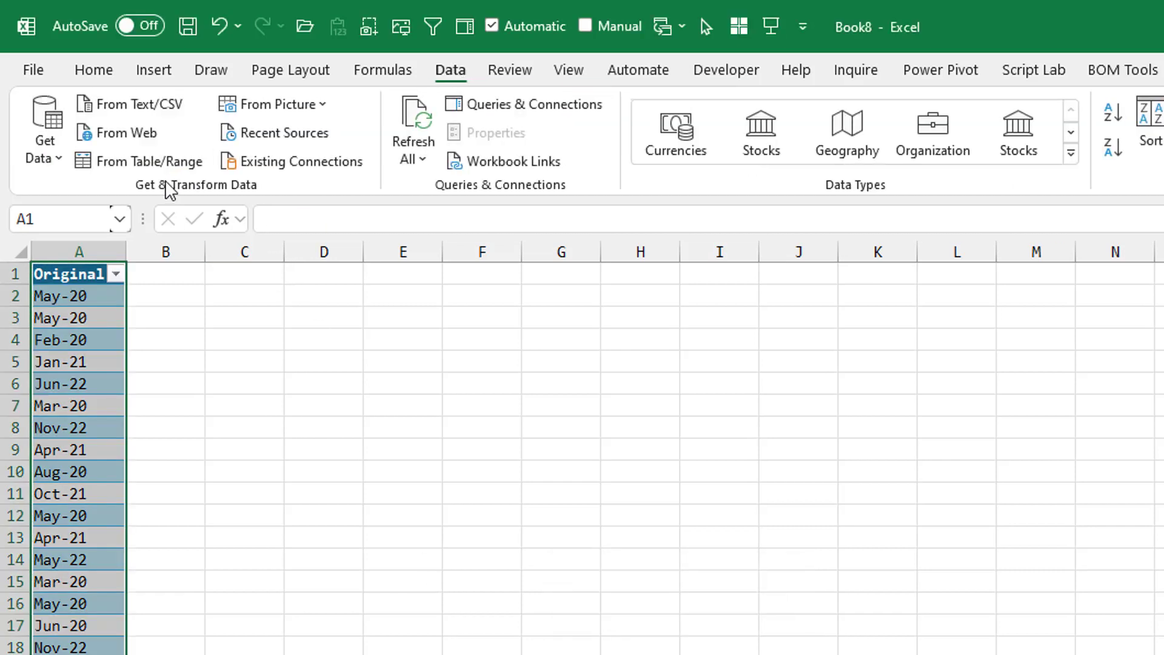
click(148, 160)
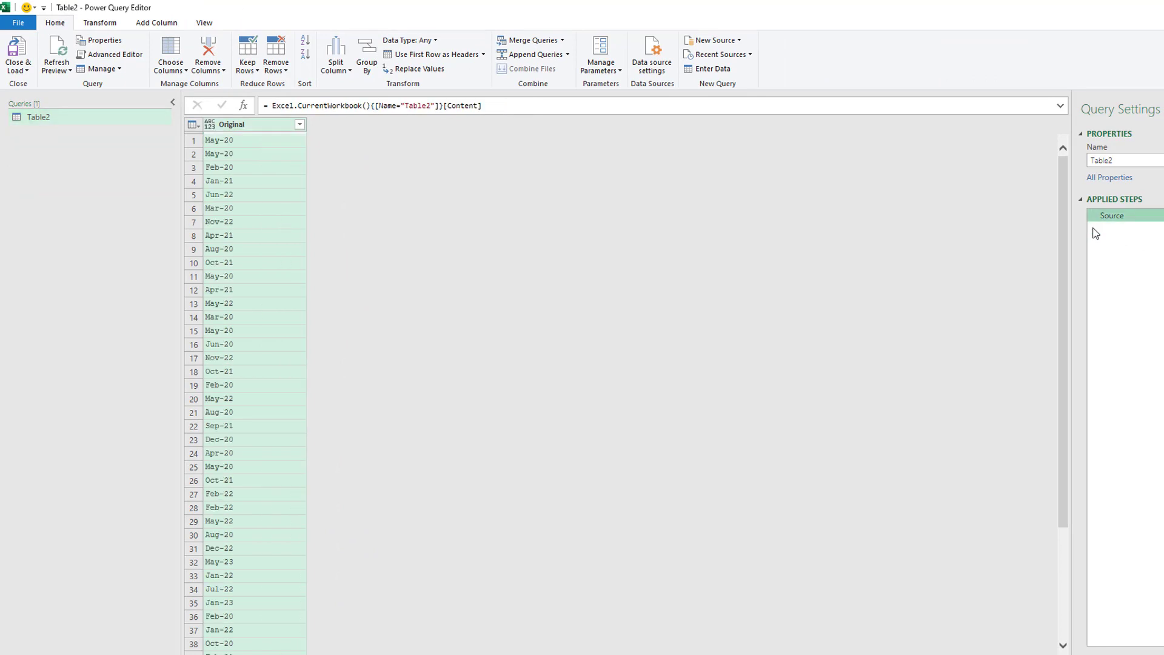
mouse_move(157, 22)
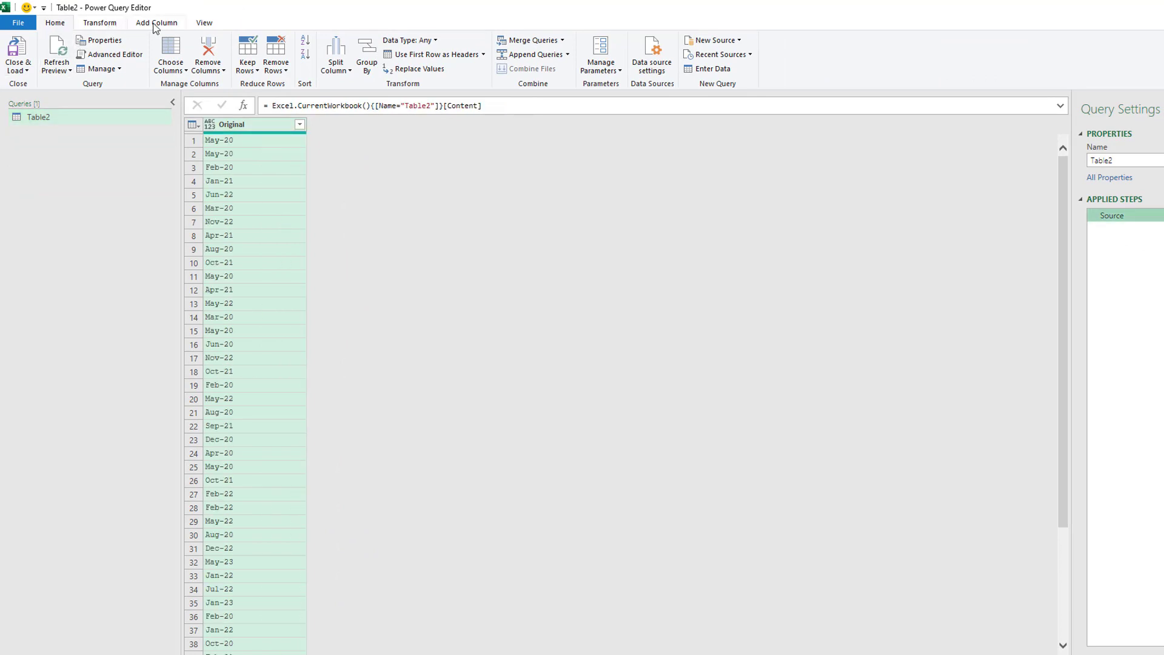
Step: Start a Column From Examples beside the Original column of Table2
click(157, 21)
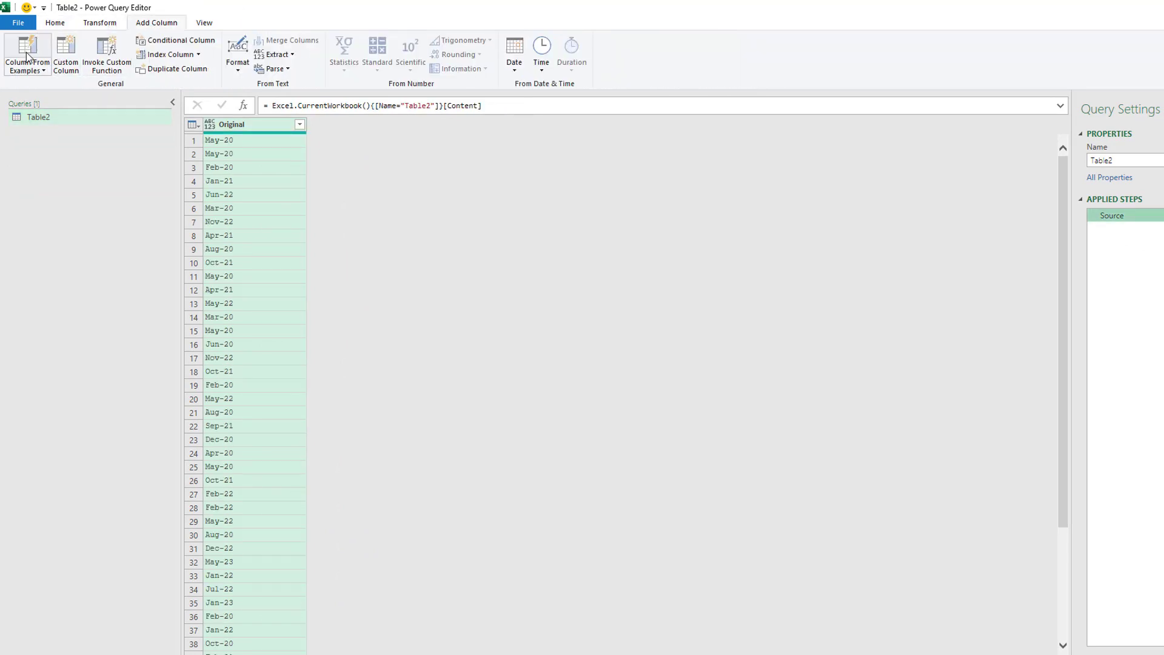
click(25, 54)
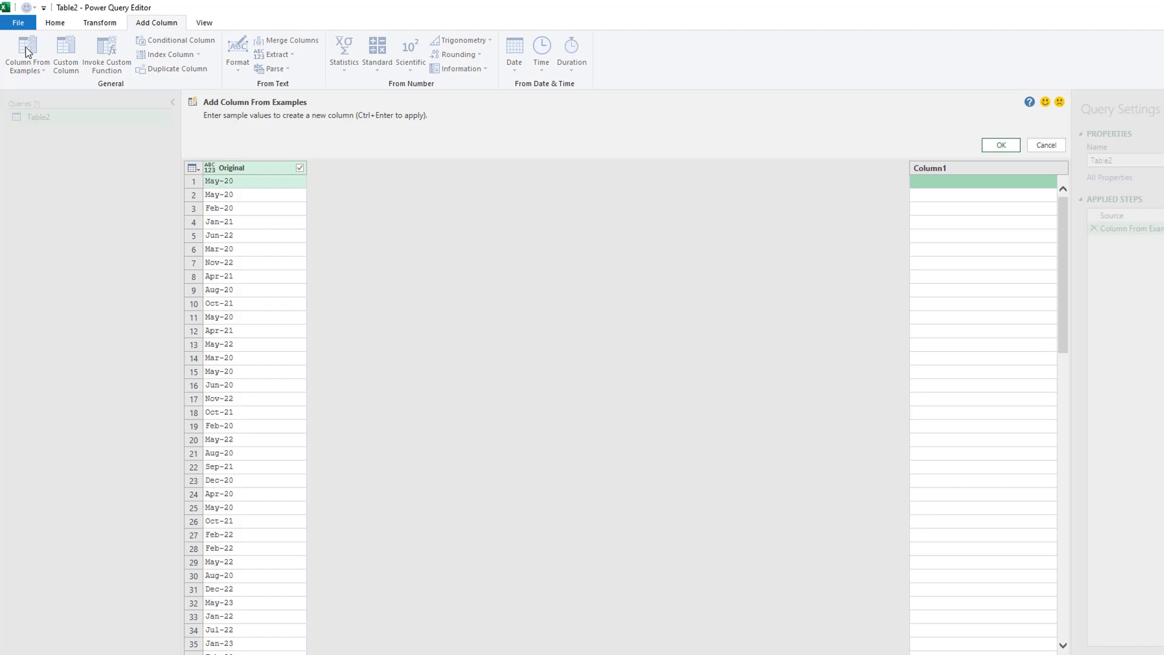
mouse_move(979, 184)
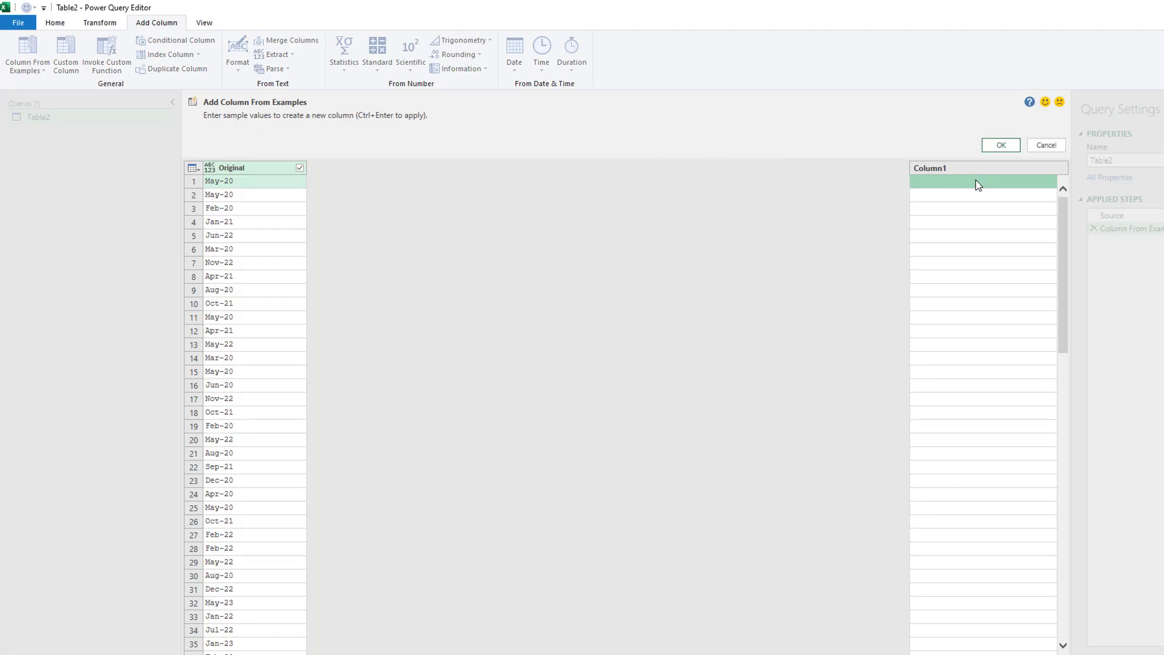